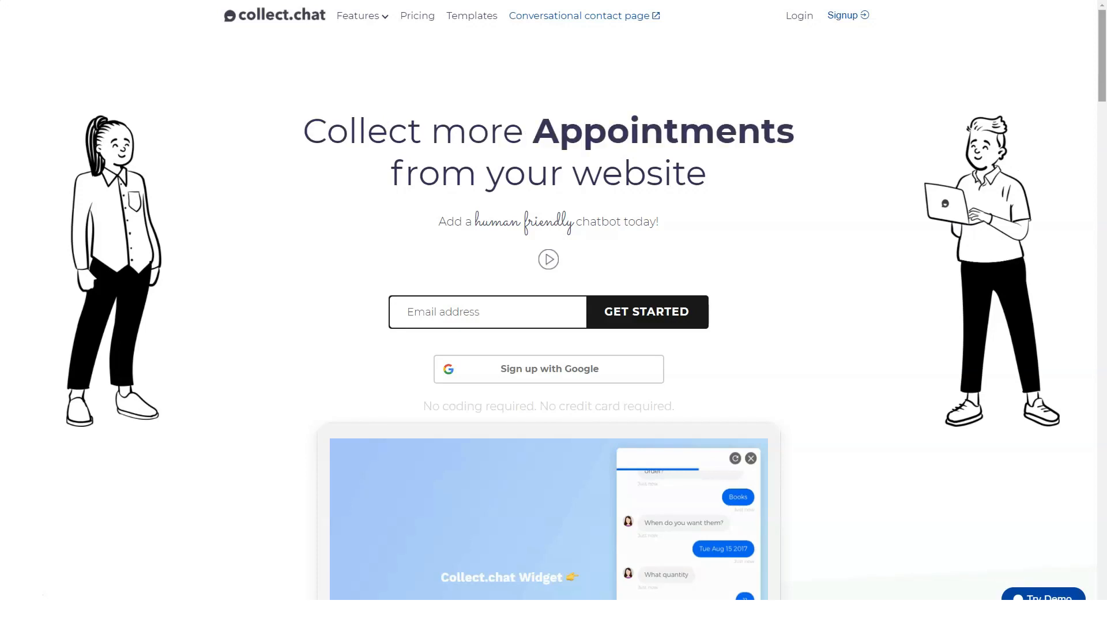
Browse the top of the homepage and open the Features menu to reach the For Websites page.
scroll(down, 3)
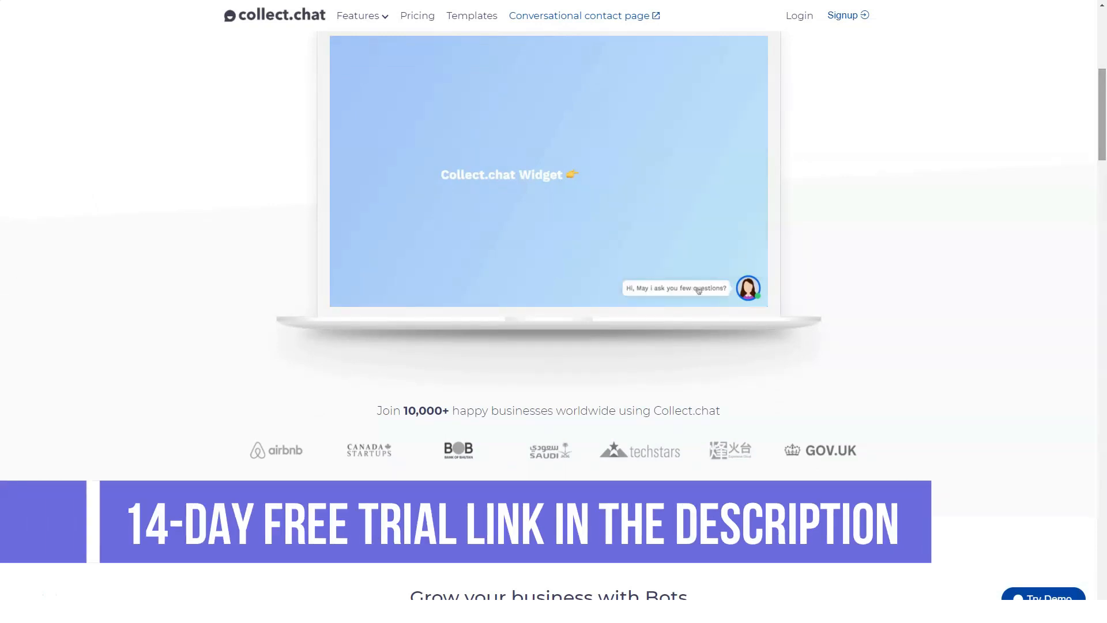
click(747, 287)
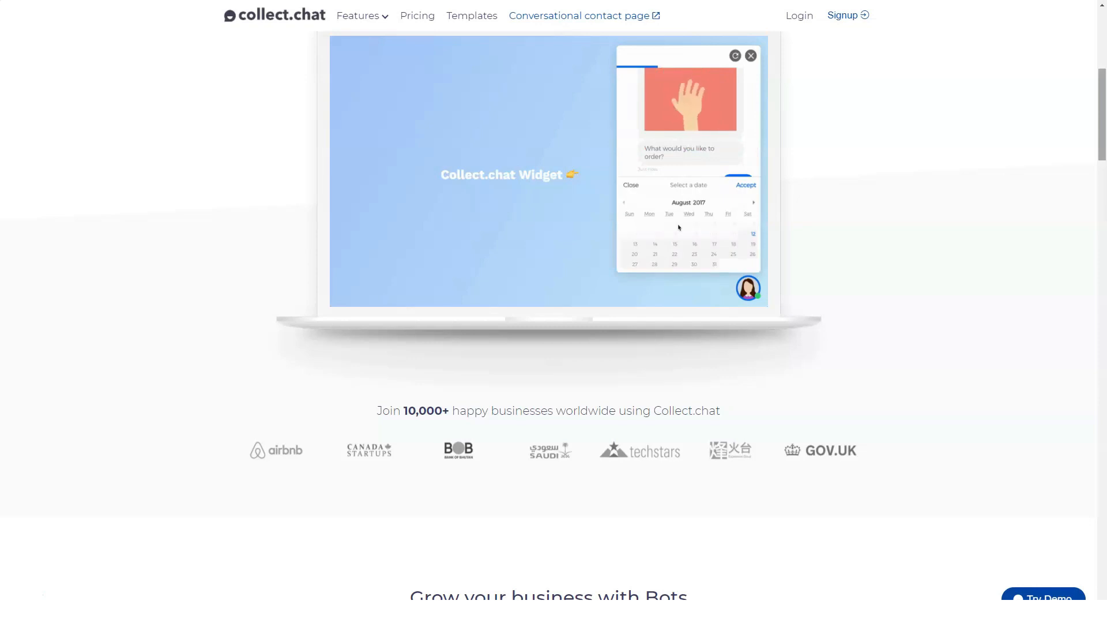
click(673, 243)
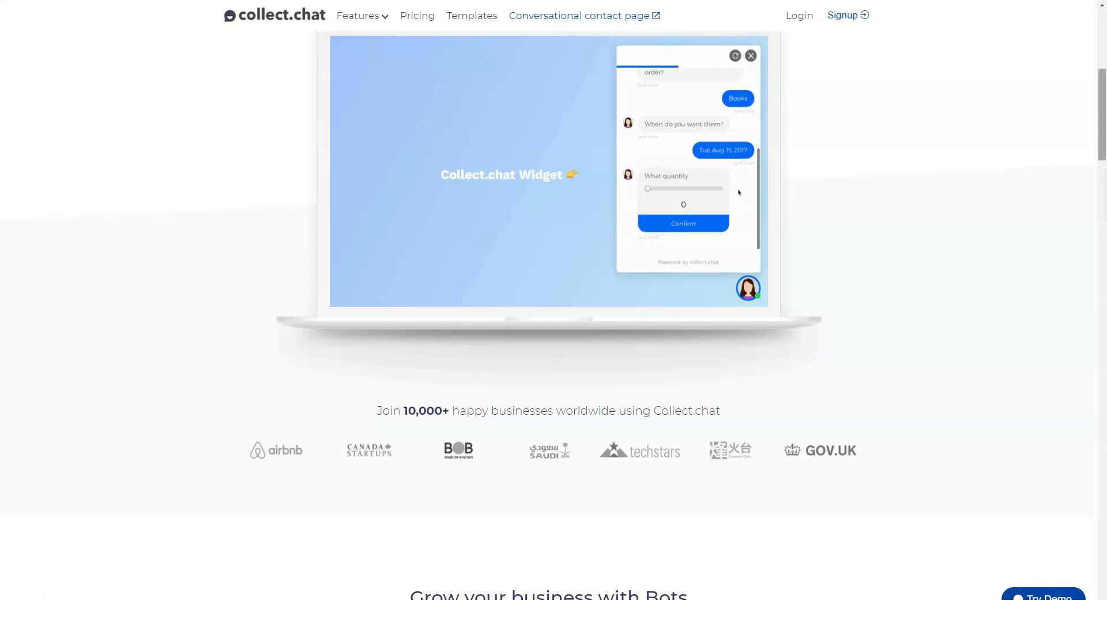
Scroll through the benefits, how it works, setup steps, integrations and testimonials sections.
scroll(down, 3)
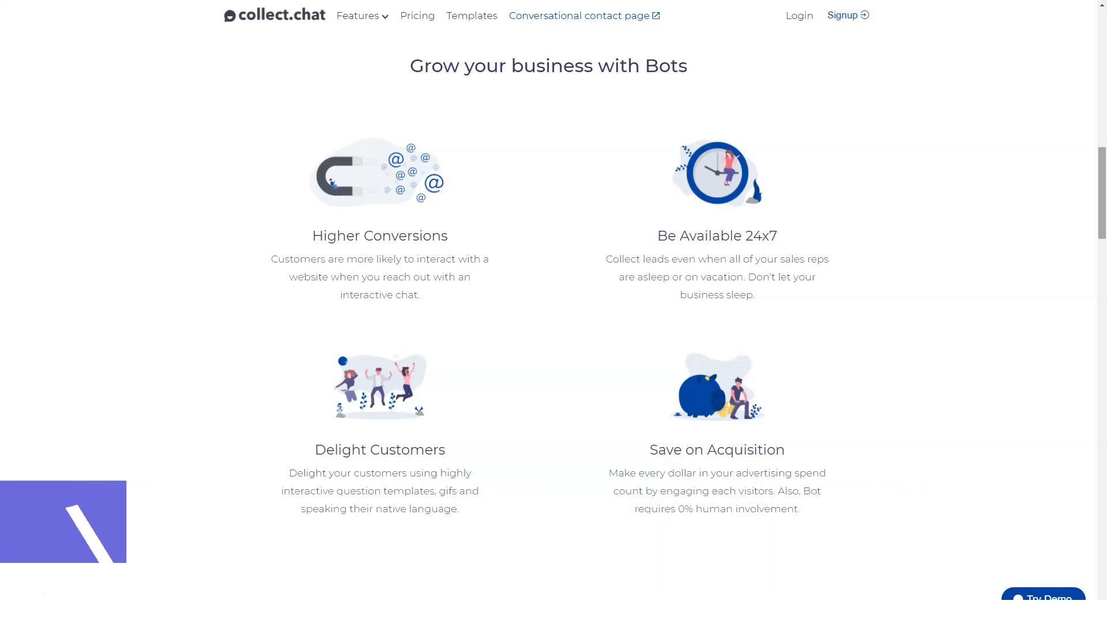
scroll(down, 3)
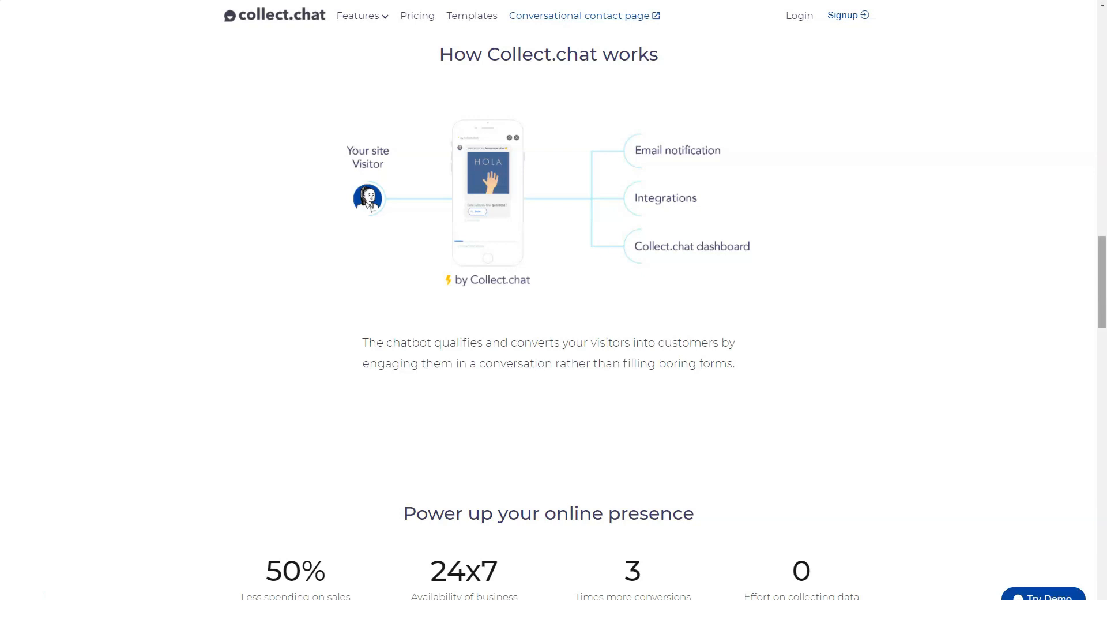
scroll(down, 3)
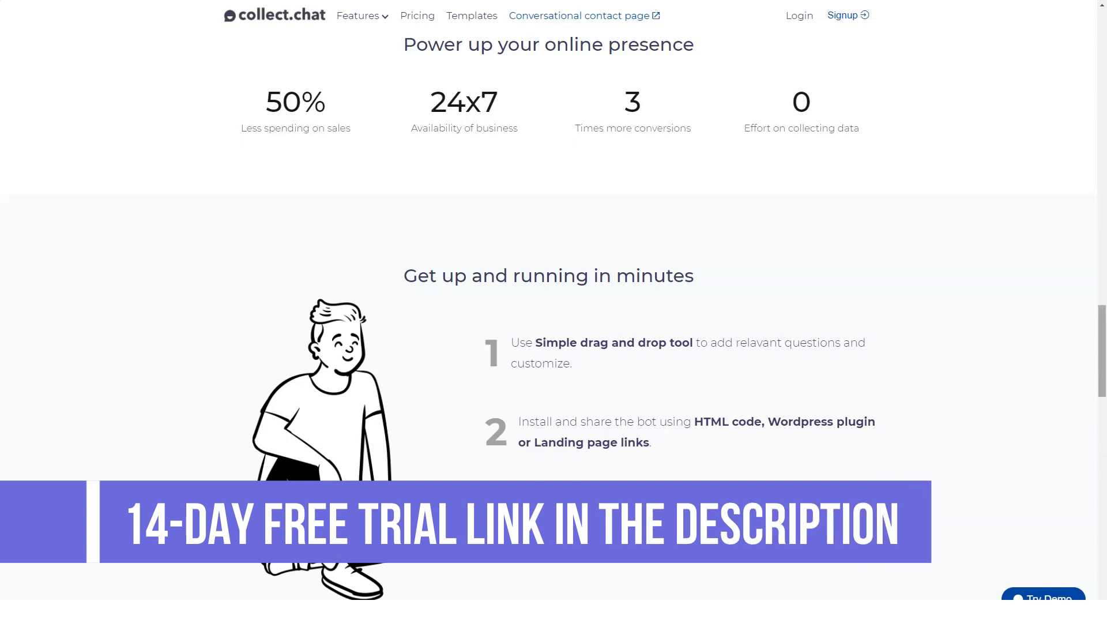
scroll(down, 3)
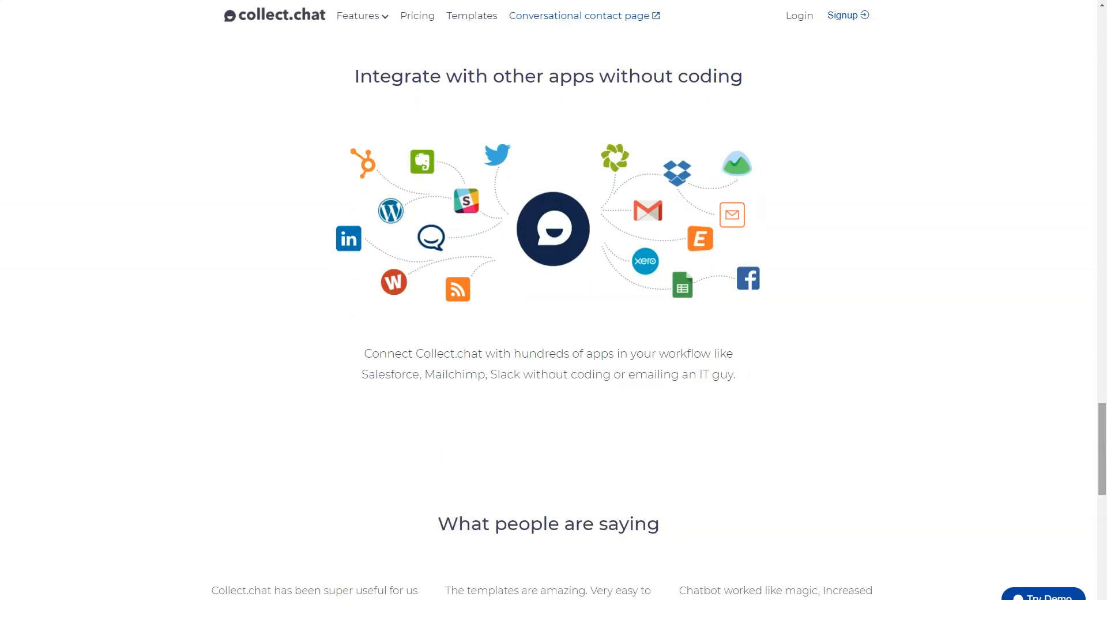
scroll(down, 3)
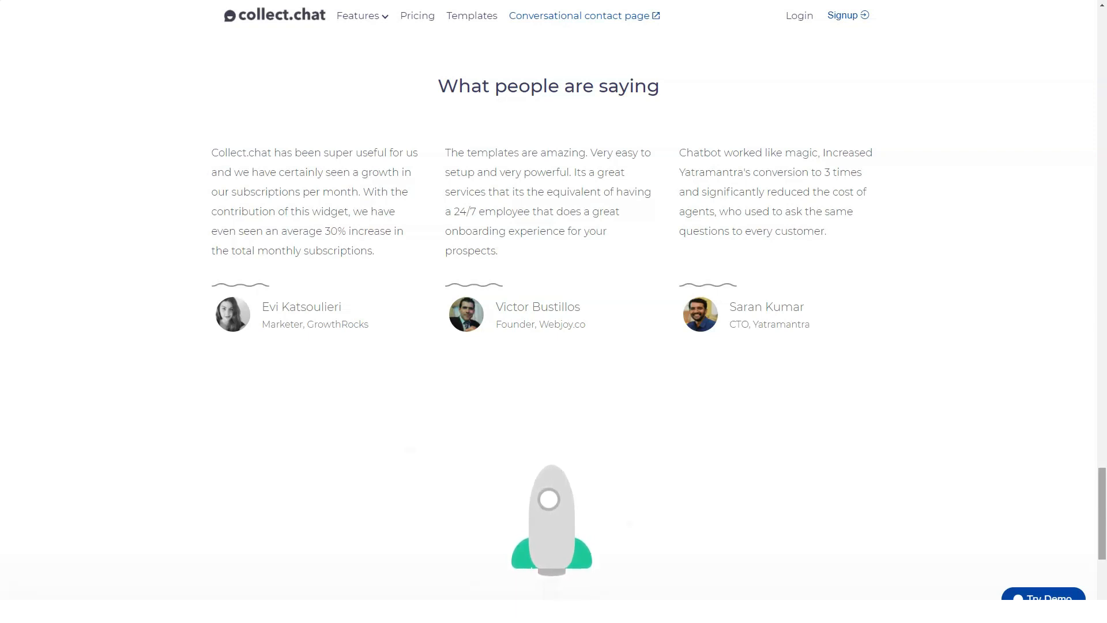
scroll(down, 3)
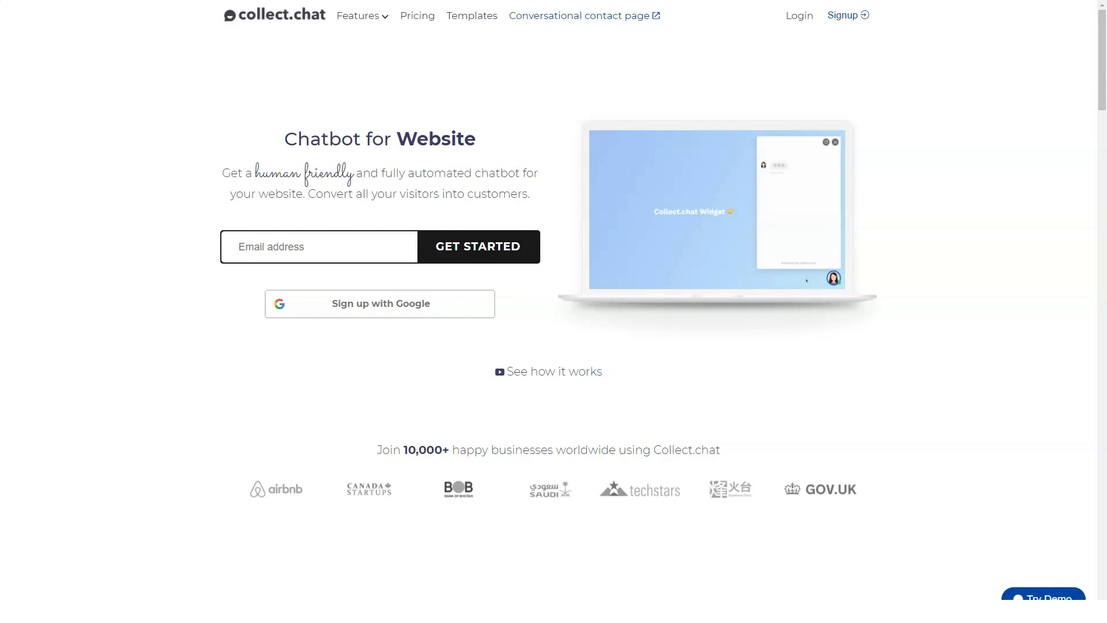
Scroll the Chatbot for Website page to its footer and go to the For WordPress page.
scroll(down, 3)
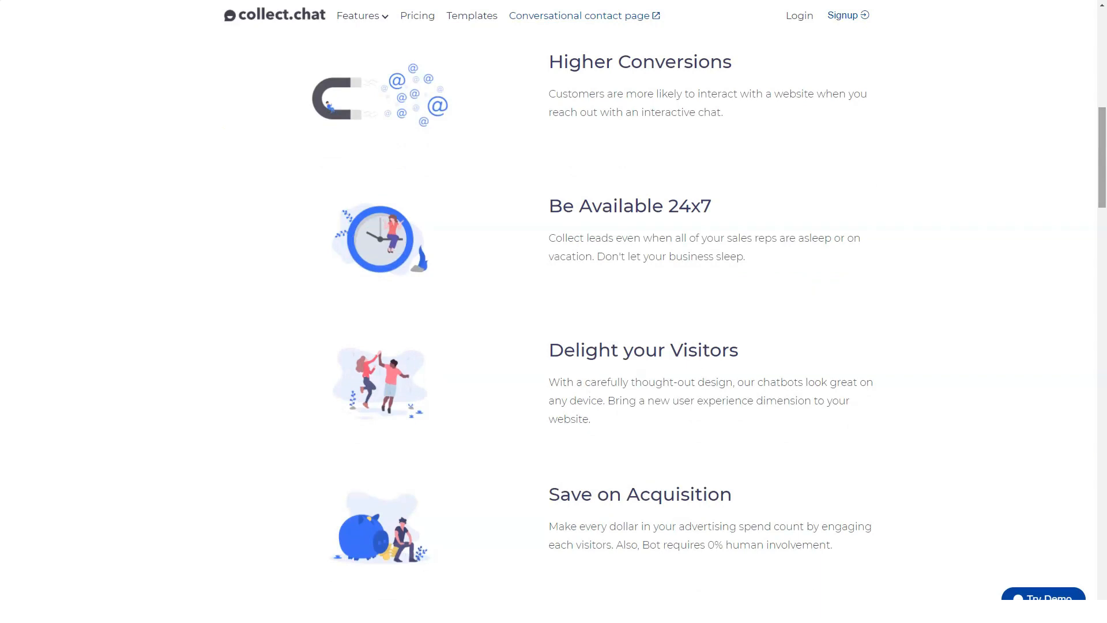
scroll(down, 3)
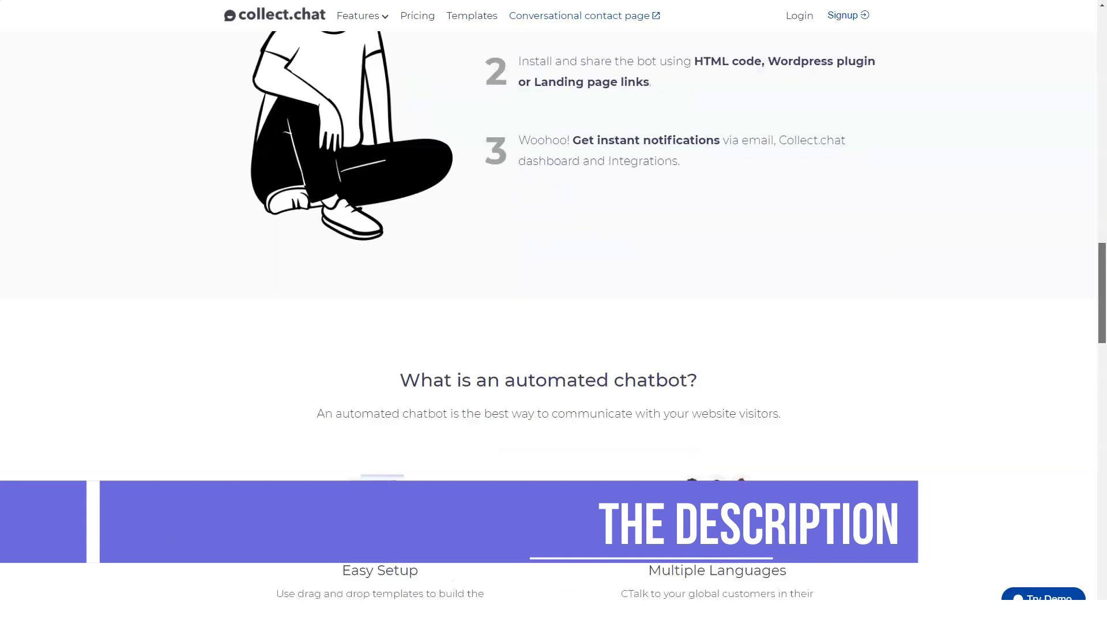
scroll(down, 3)
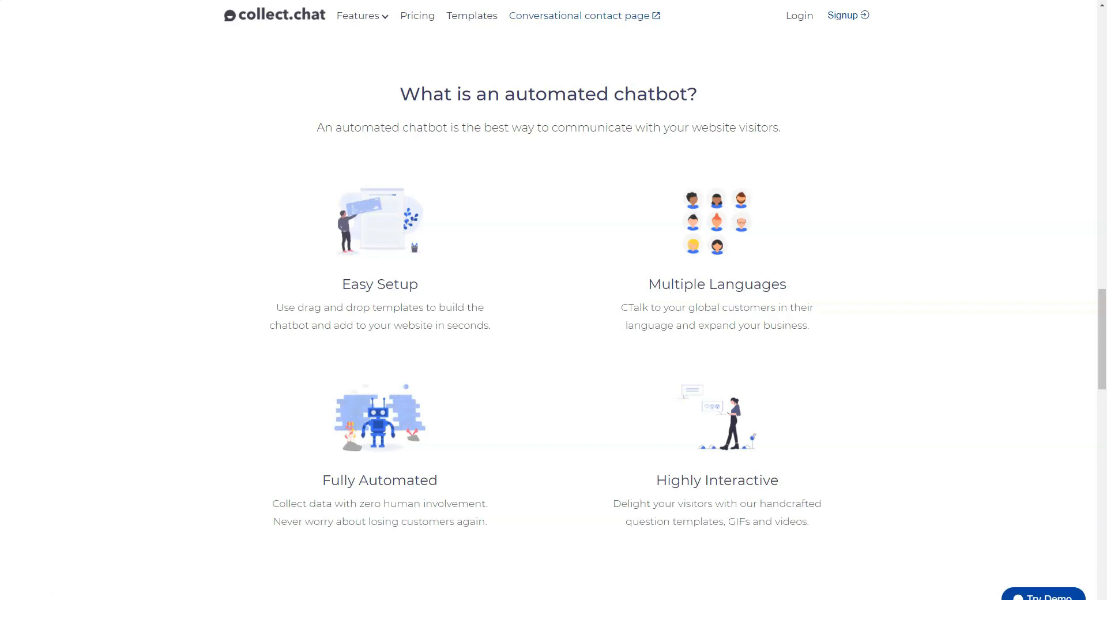
scroll(down, 3)
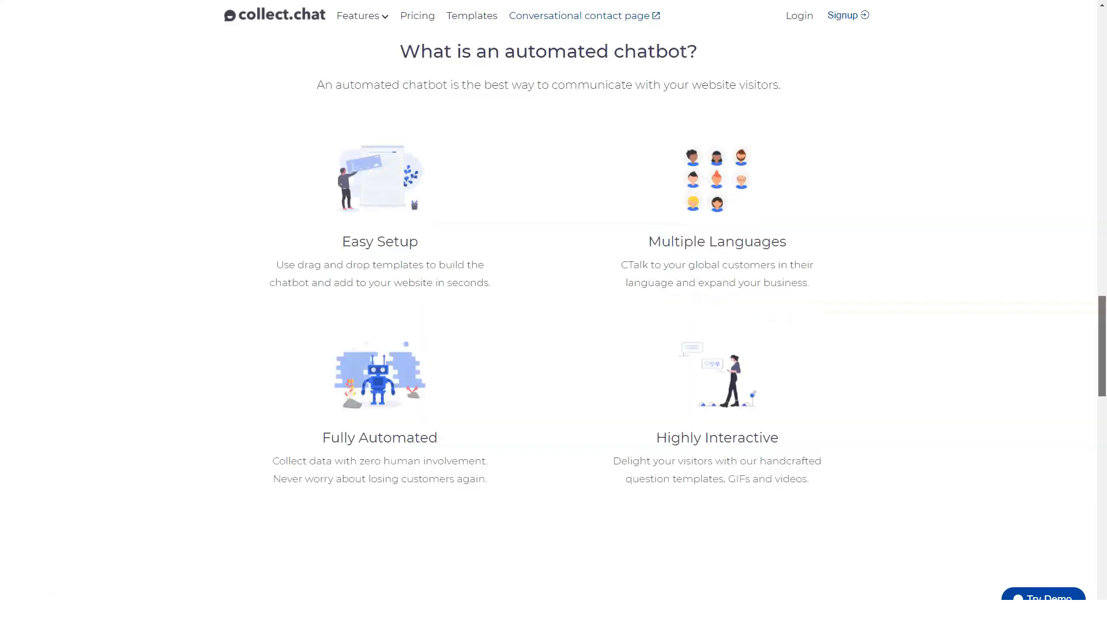
scroll(down, 3)
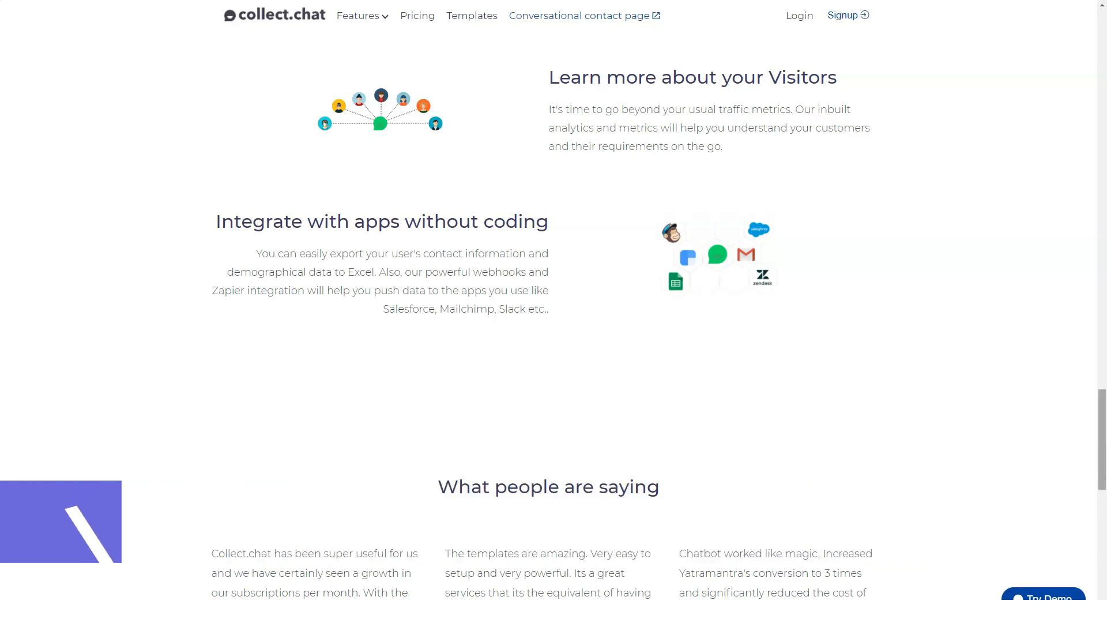
scroll(down, 3)
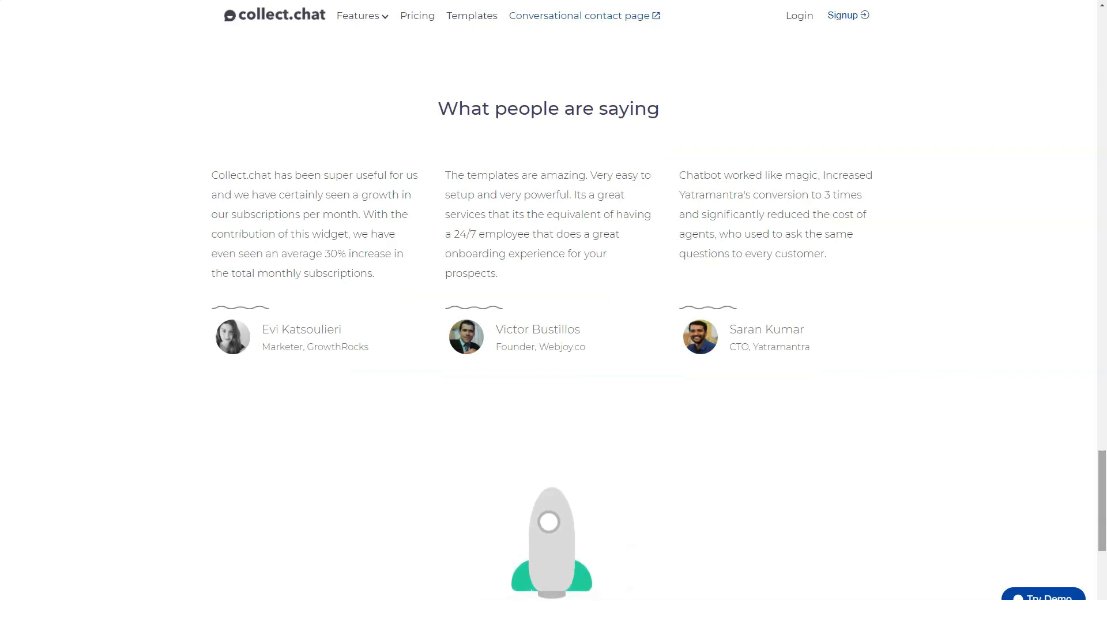
scroll(down, 3)
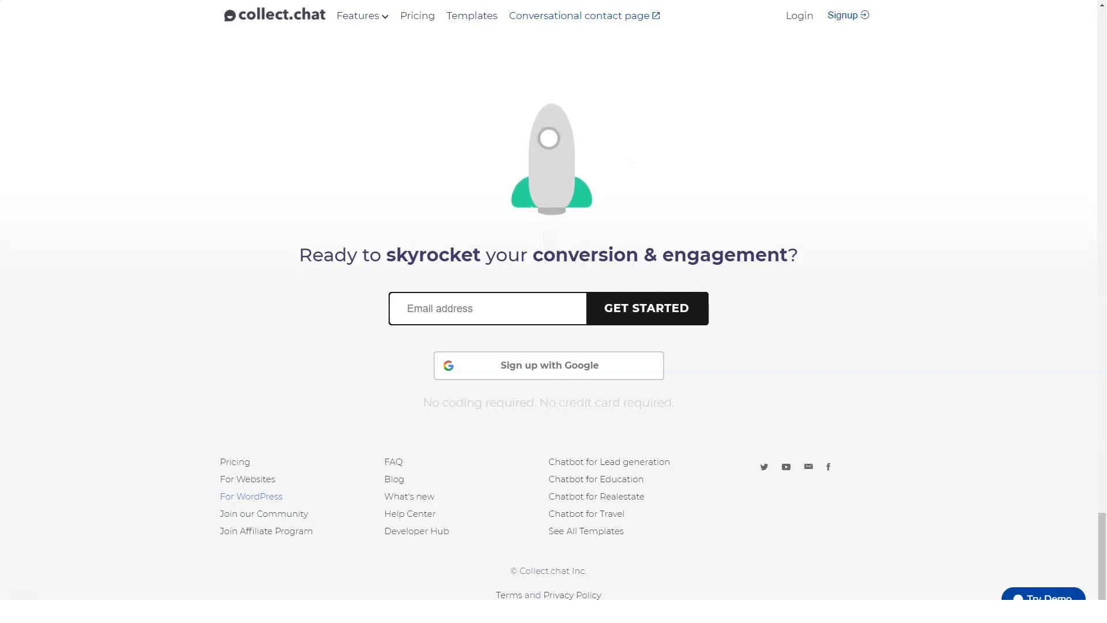
click(251, 496)
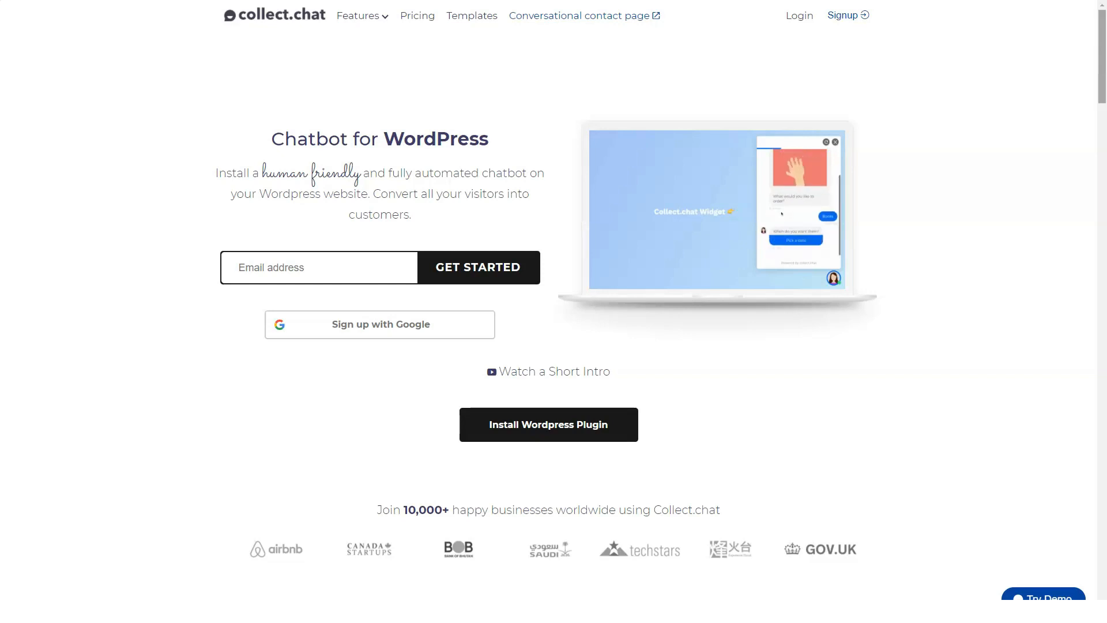
Scroll the WordPress chatbot page to its footer and go to the Schedule Meetings page.
scroll(down, 3)
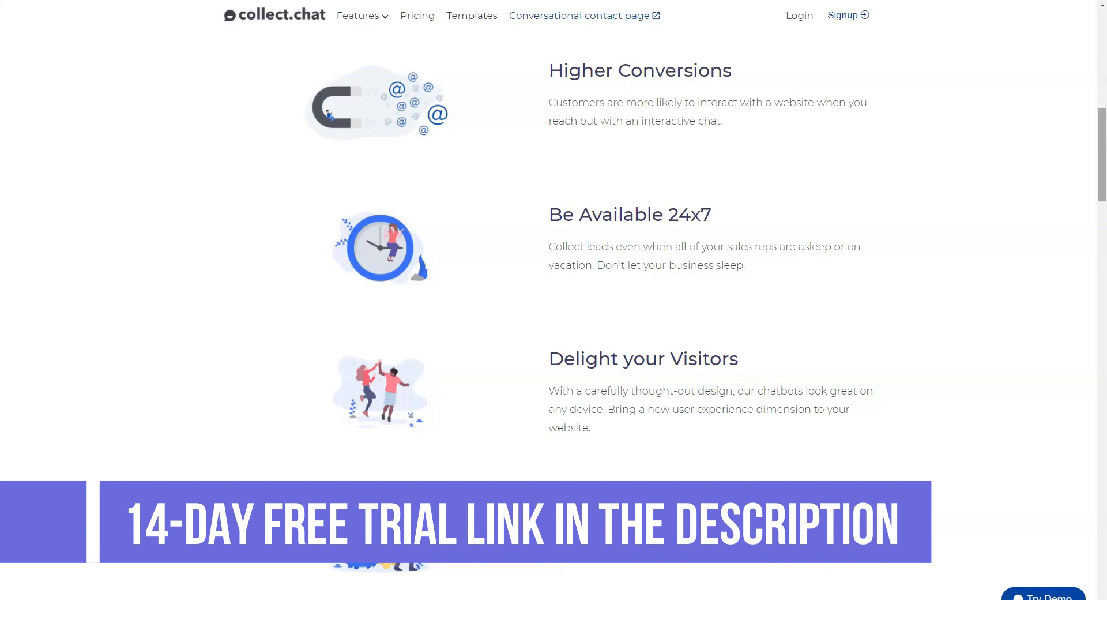
scroll(down, 3)
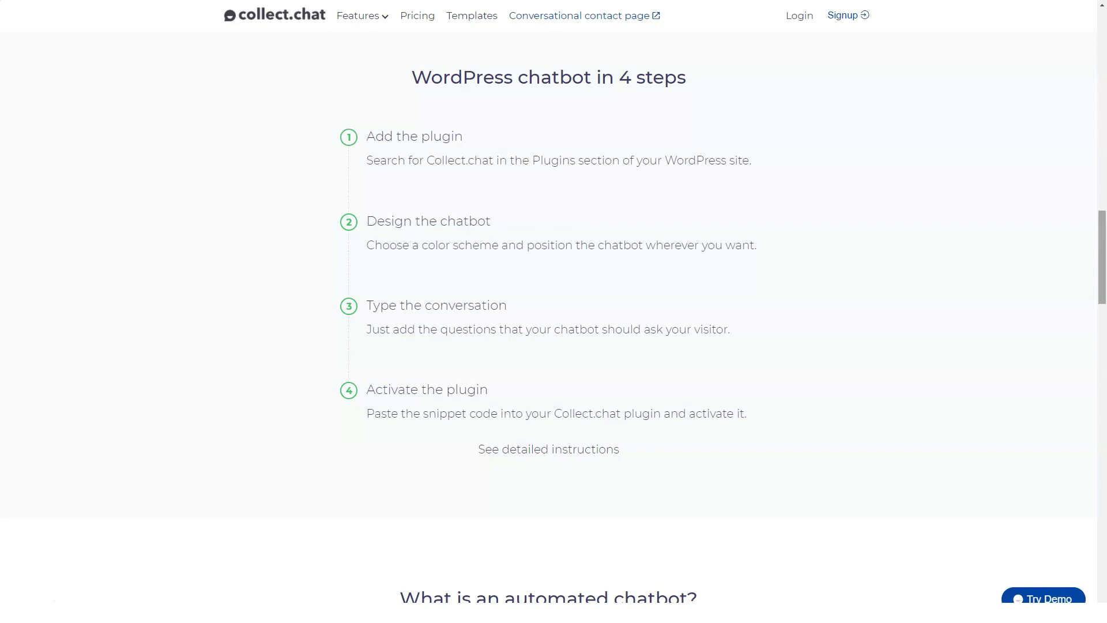
scroll(down, 3)
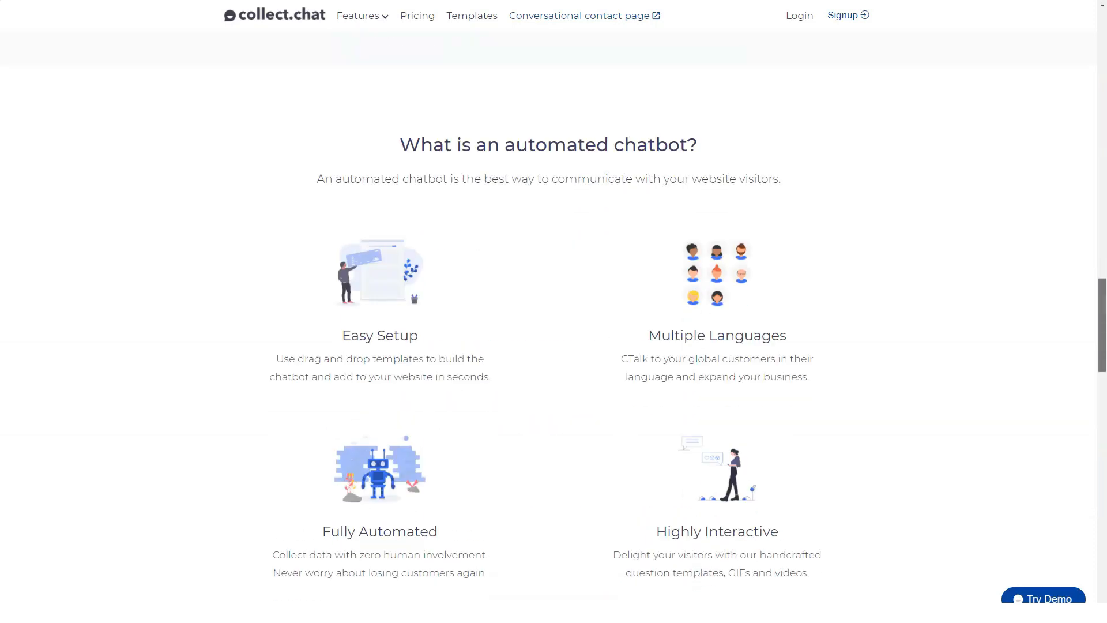
scroll(down, 3)
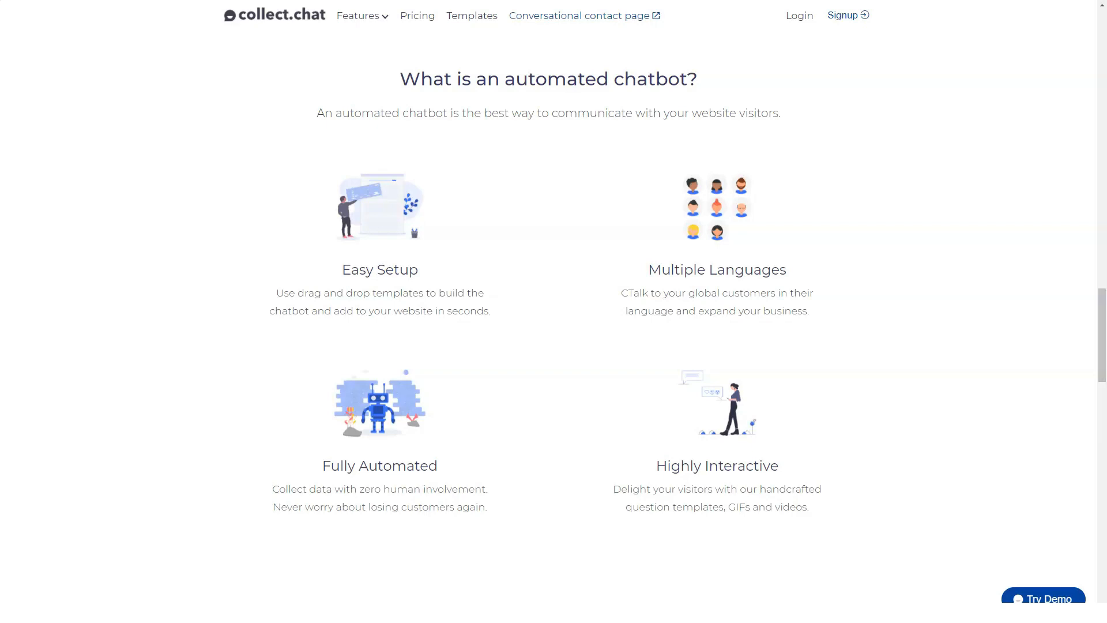
scroll(down, 3)
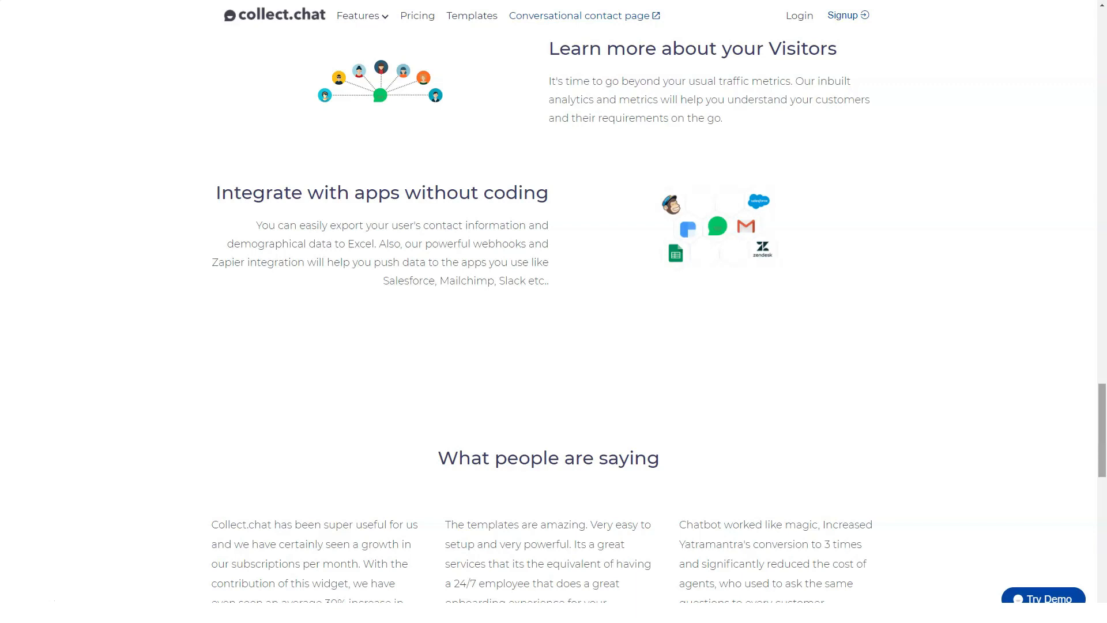
scroll(down, 3)
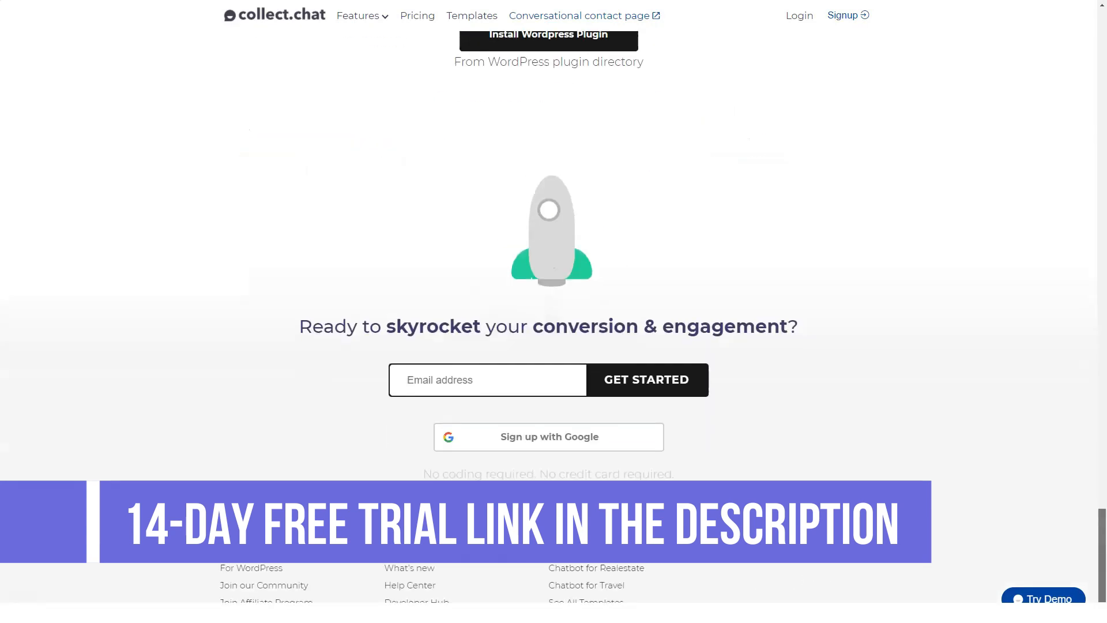
scroll(down, 3)
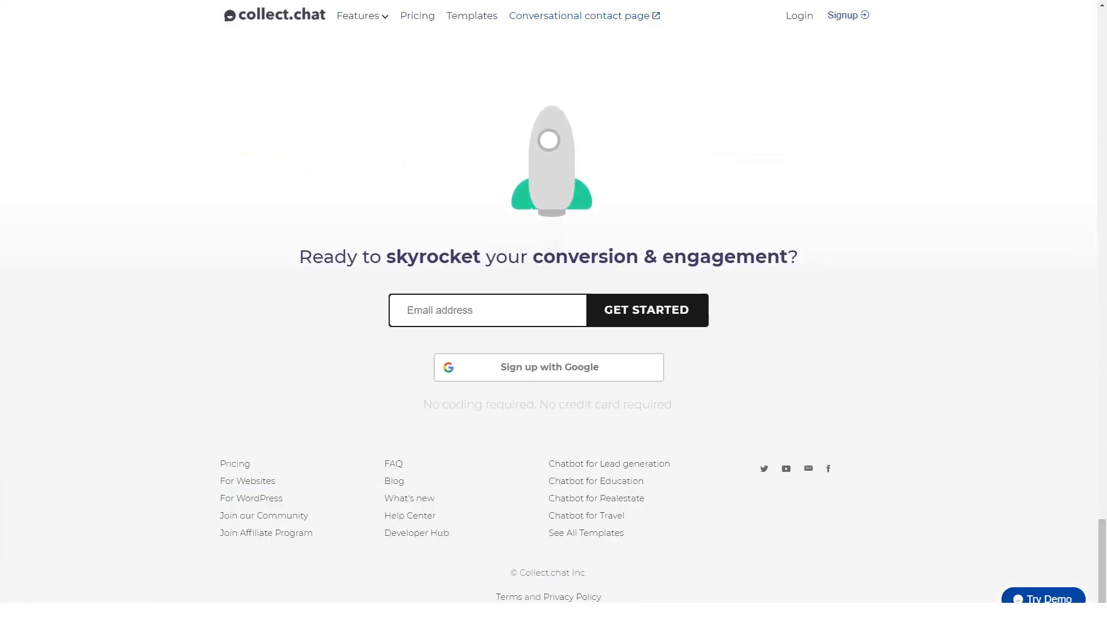
click(359, 15)
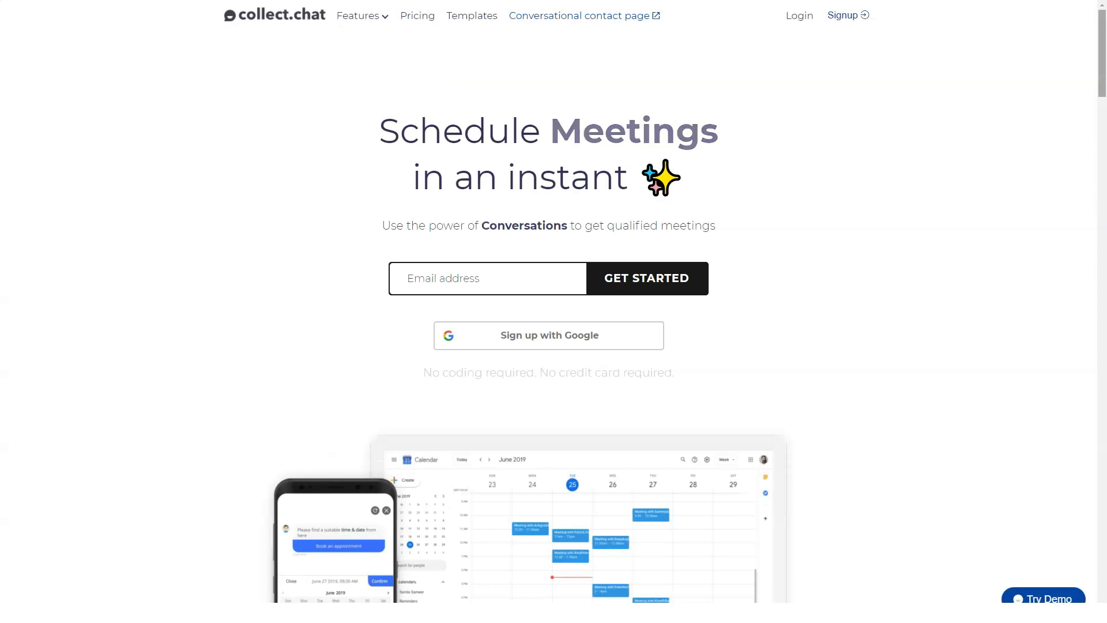
scroll(down, 3)
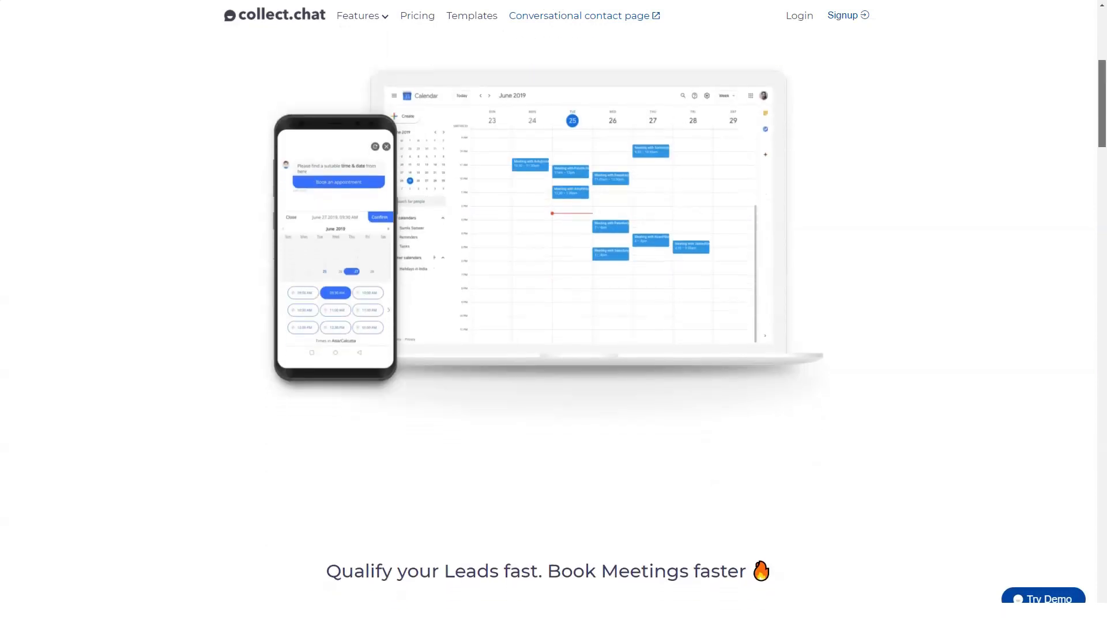
scroll(down, 3)
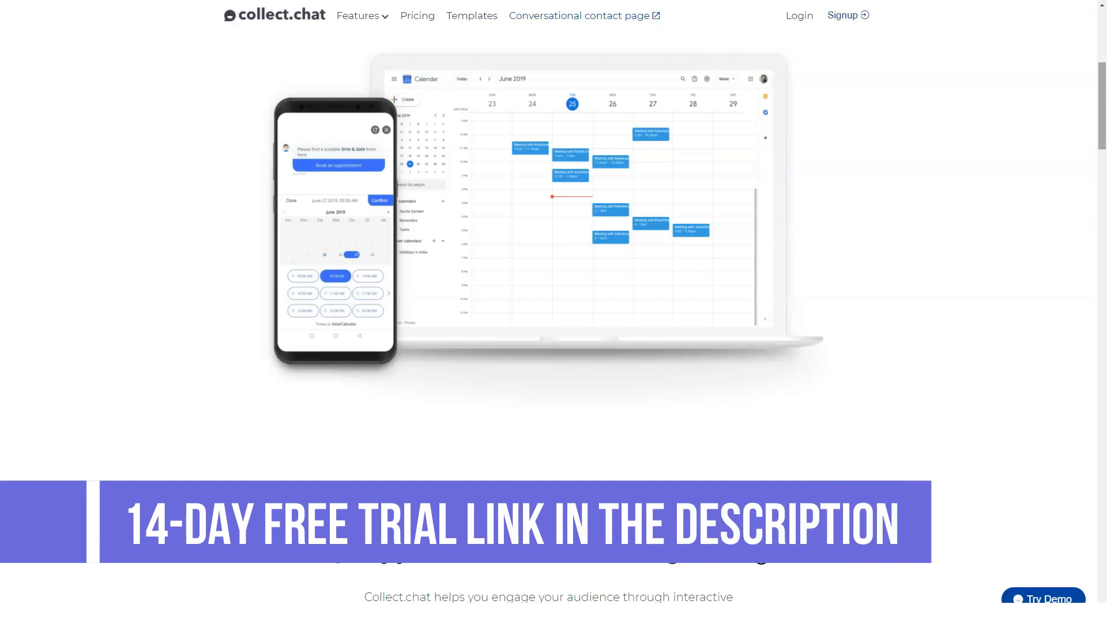
scroll(down, 3)
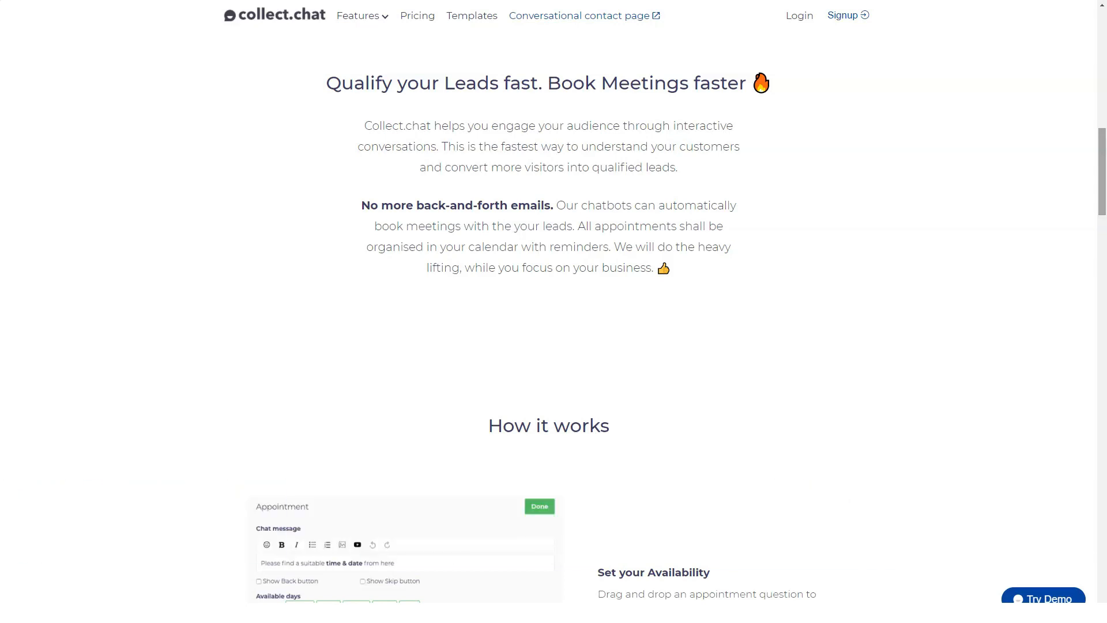
scroll(down, 3)
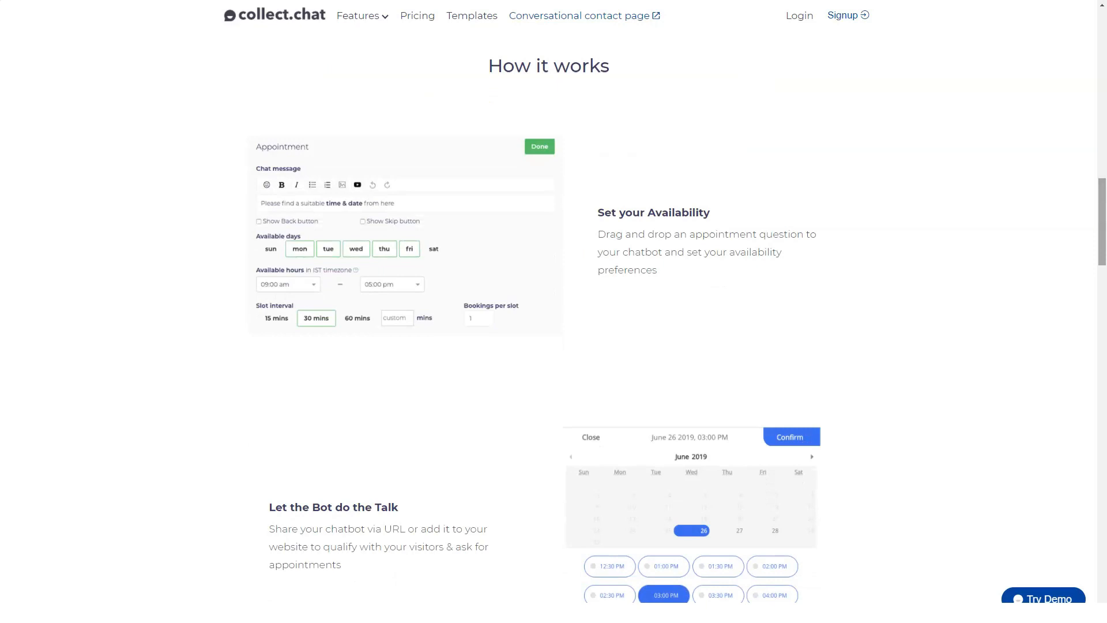
scroll(down, 3)
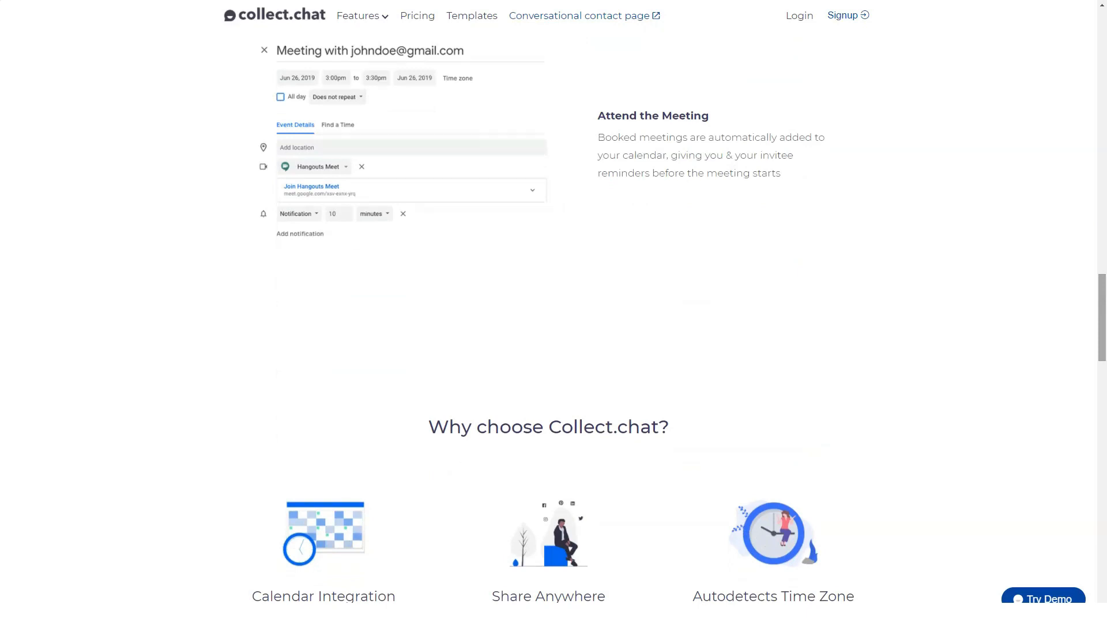
scroll(down, 3)
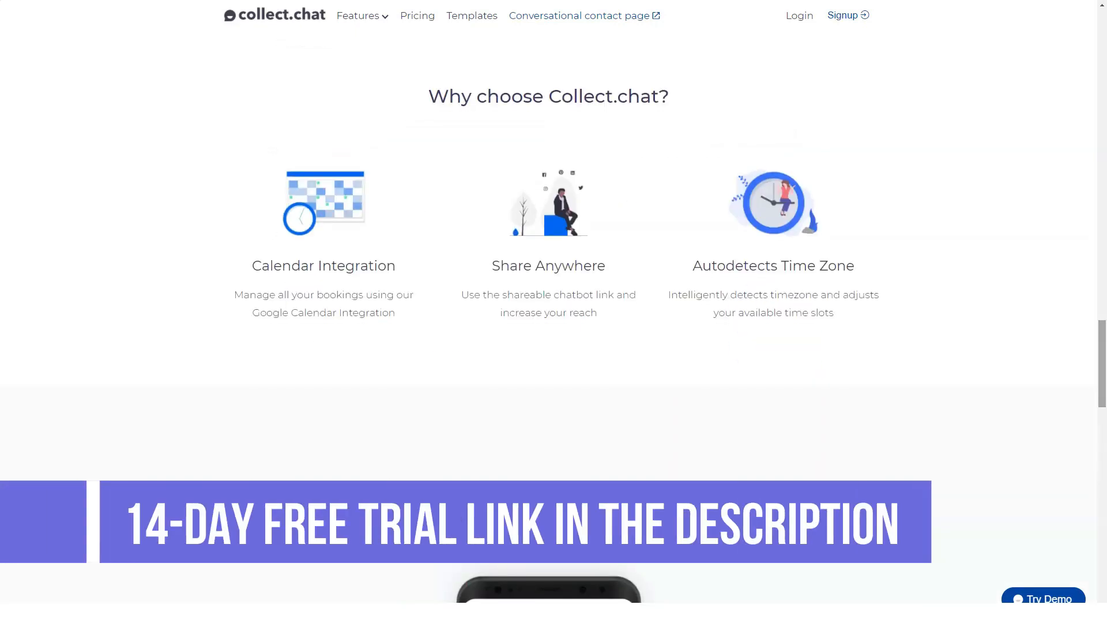
scroll(down, 3)
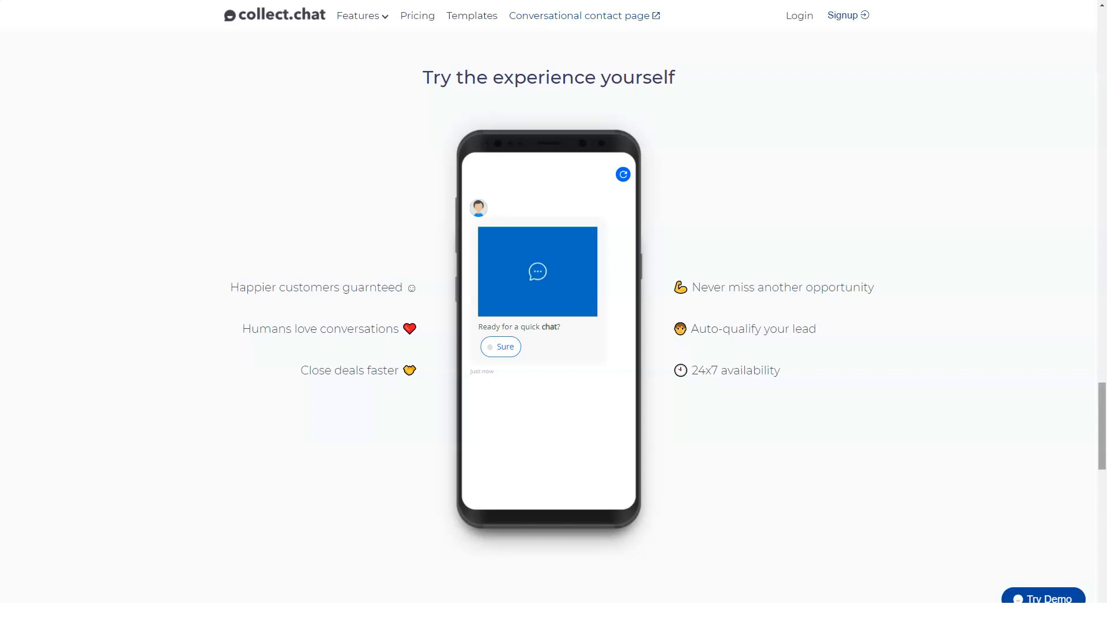
Scroll down past the phone demo on the Schedule Meetings page.
scroll(down, 3)
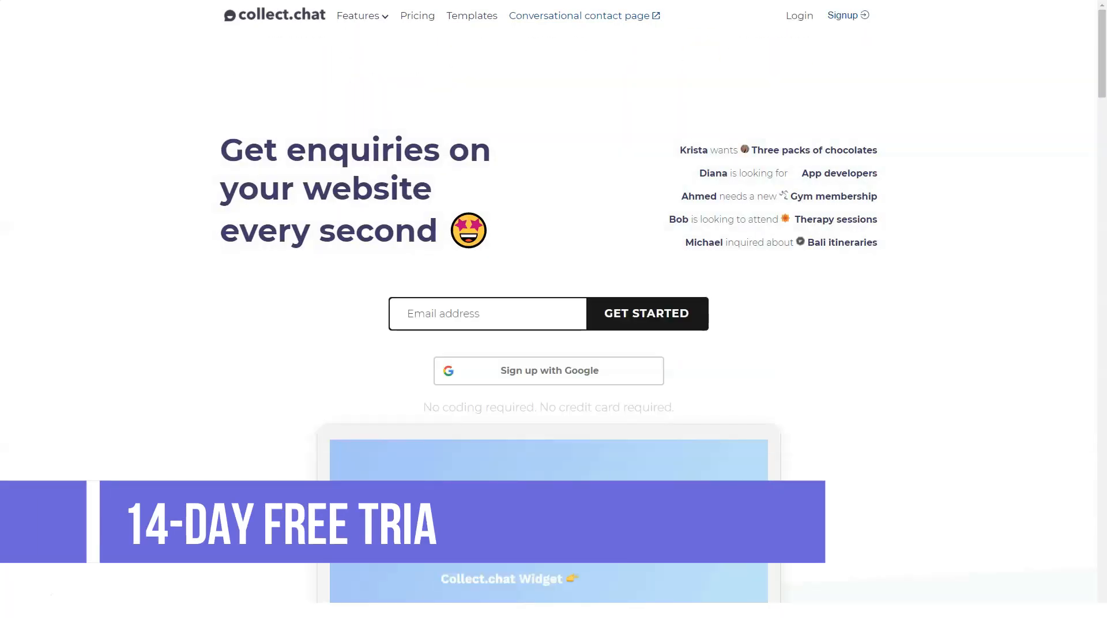
scroll(down, 3)
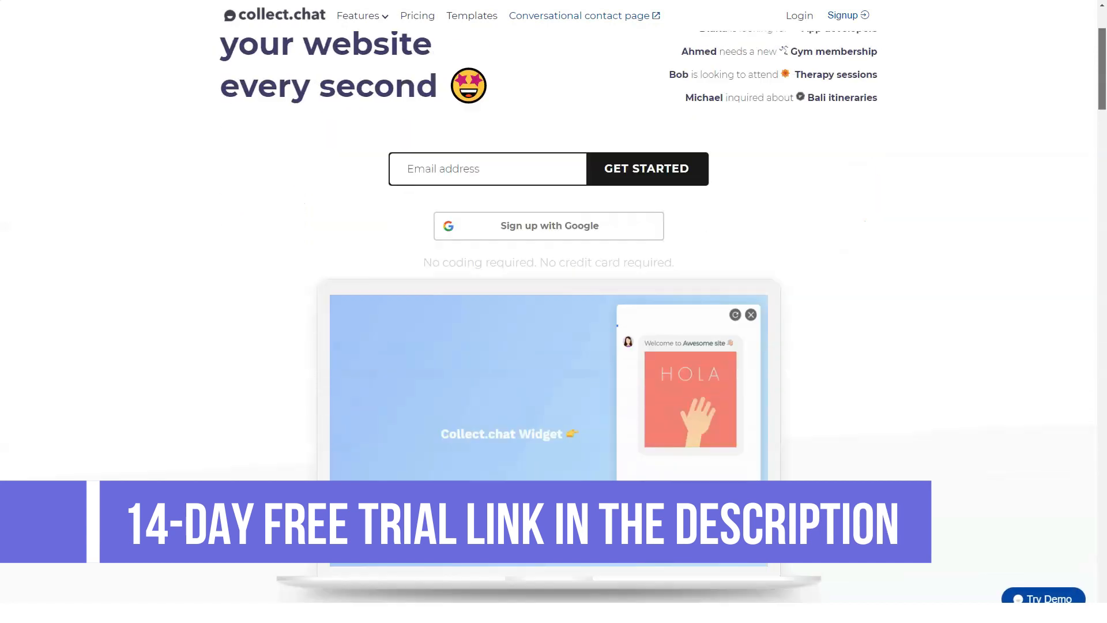
scroll(down, 3)
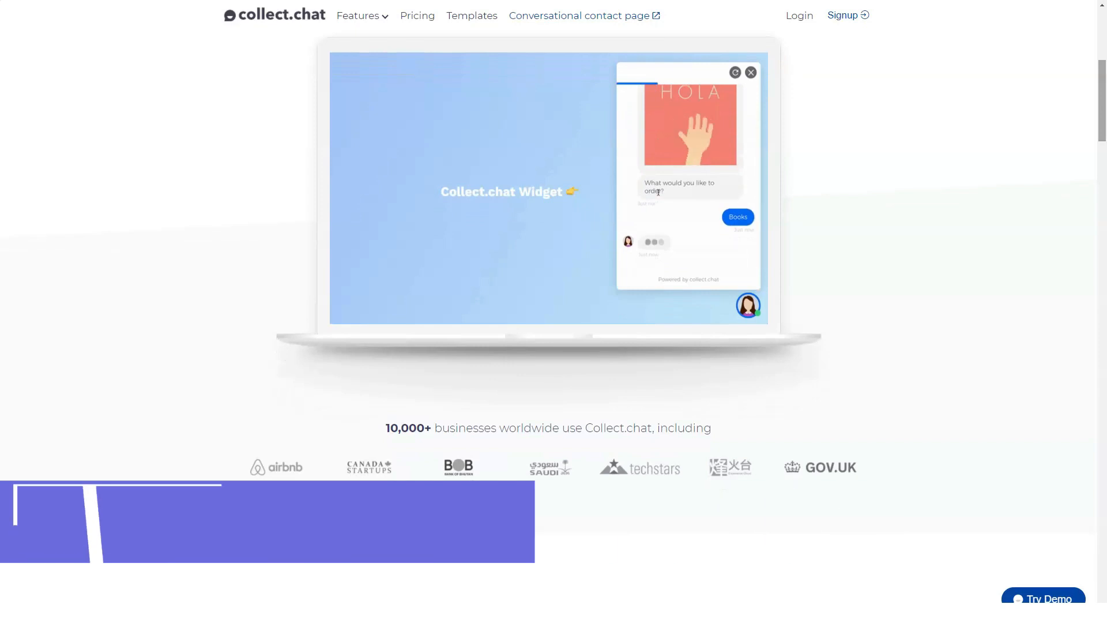
scroll(down, 3)
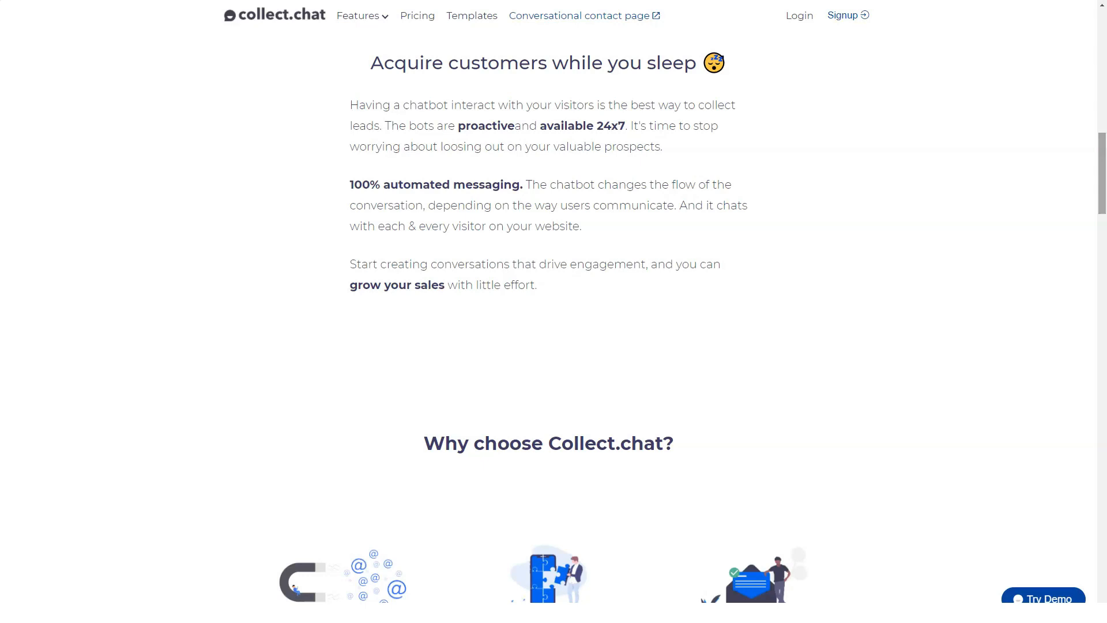
scroll(down, 3)
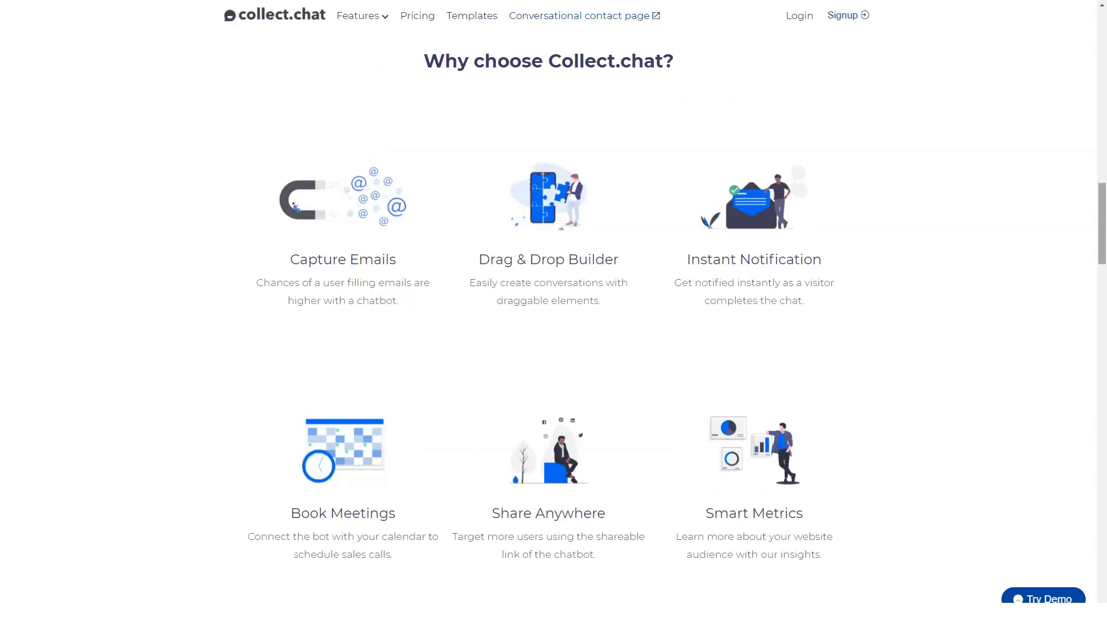
scroll(down, 3)
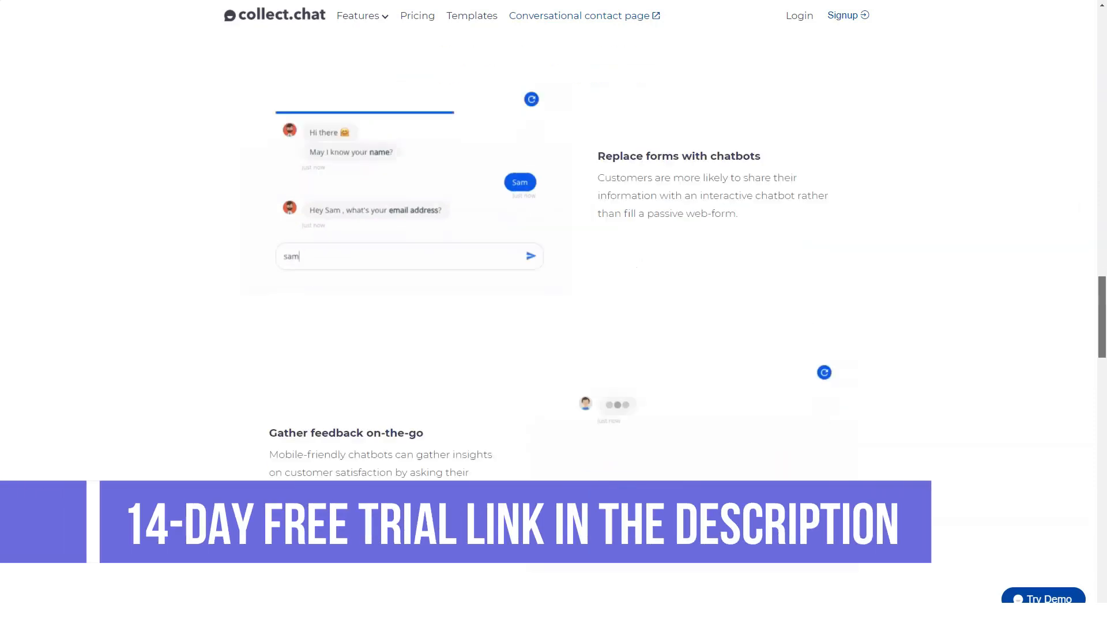
scroll(down, 3)
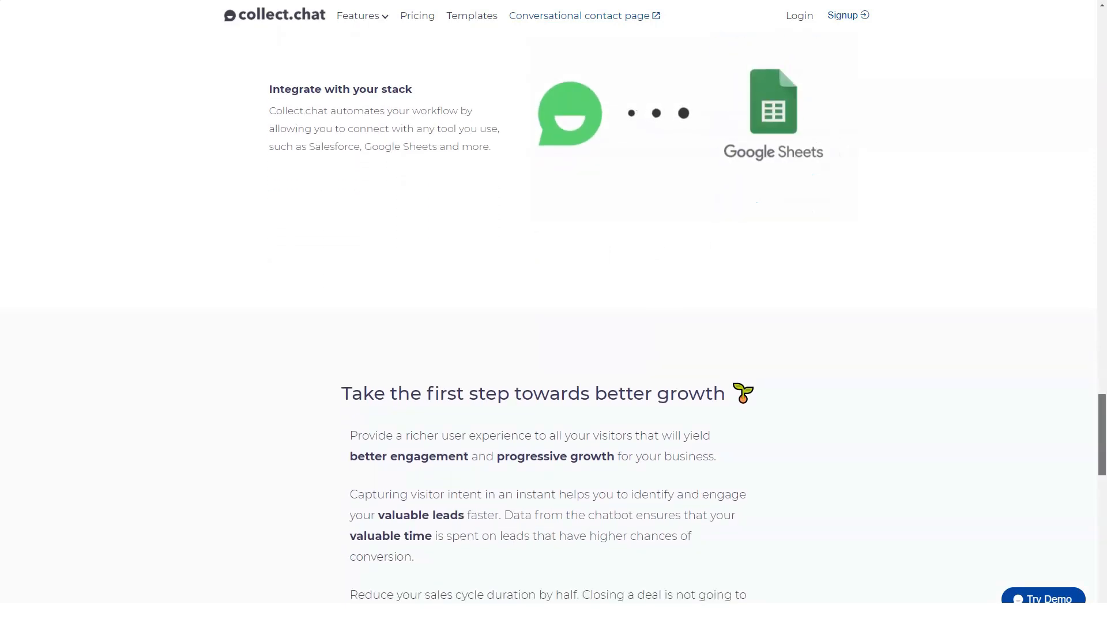
scroll(down, 3)
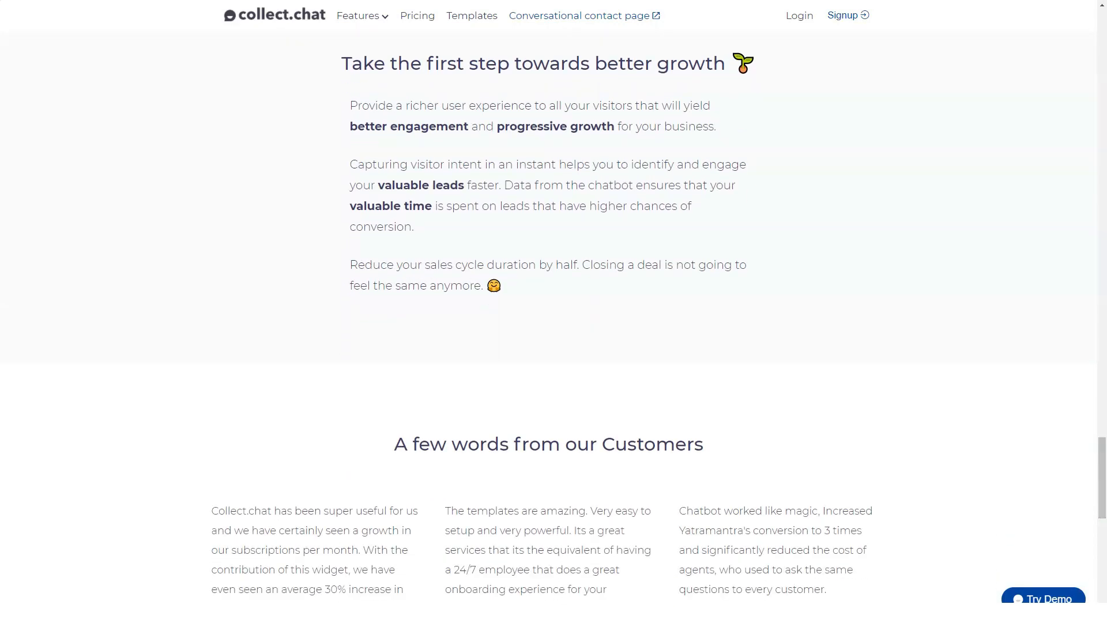
scroll(down, 3)
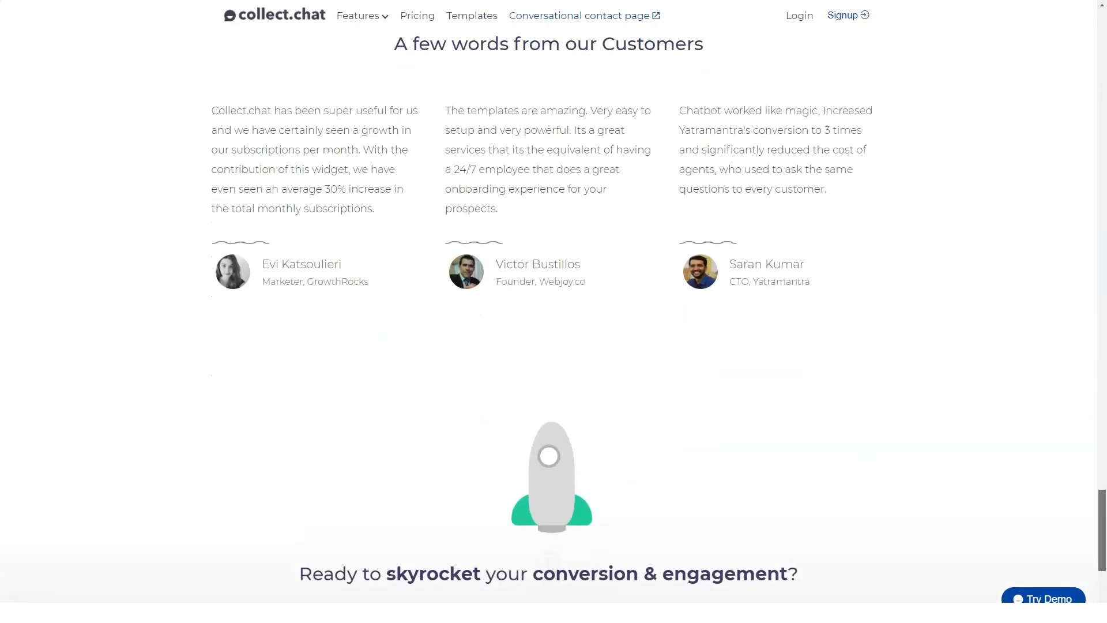
scroll(down, 3)
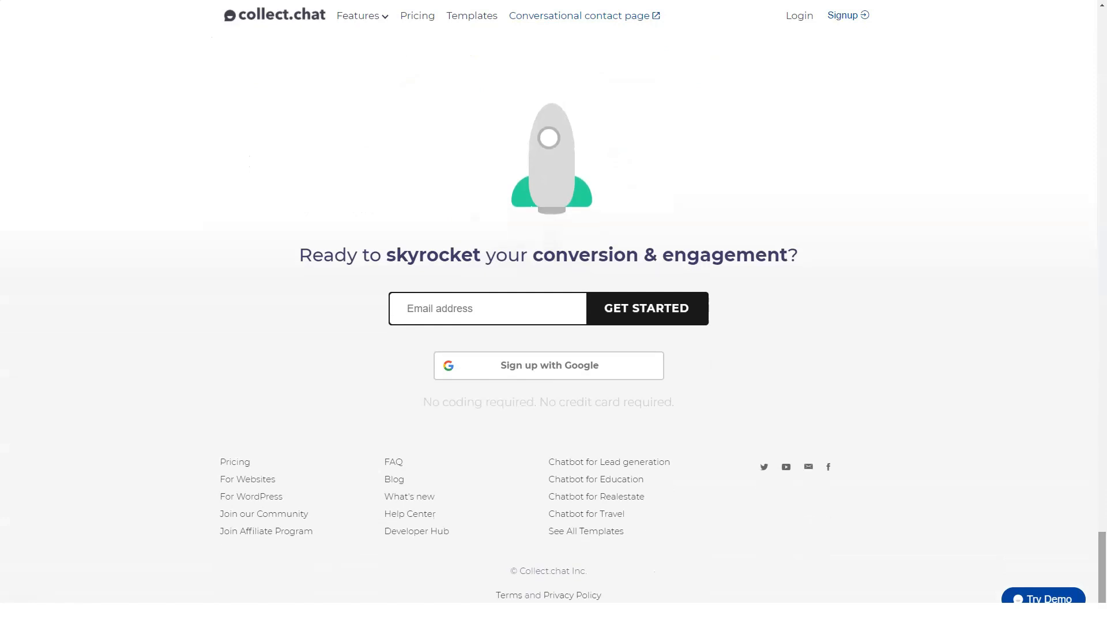
click(359, 15)
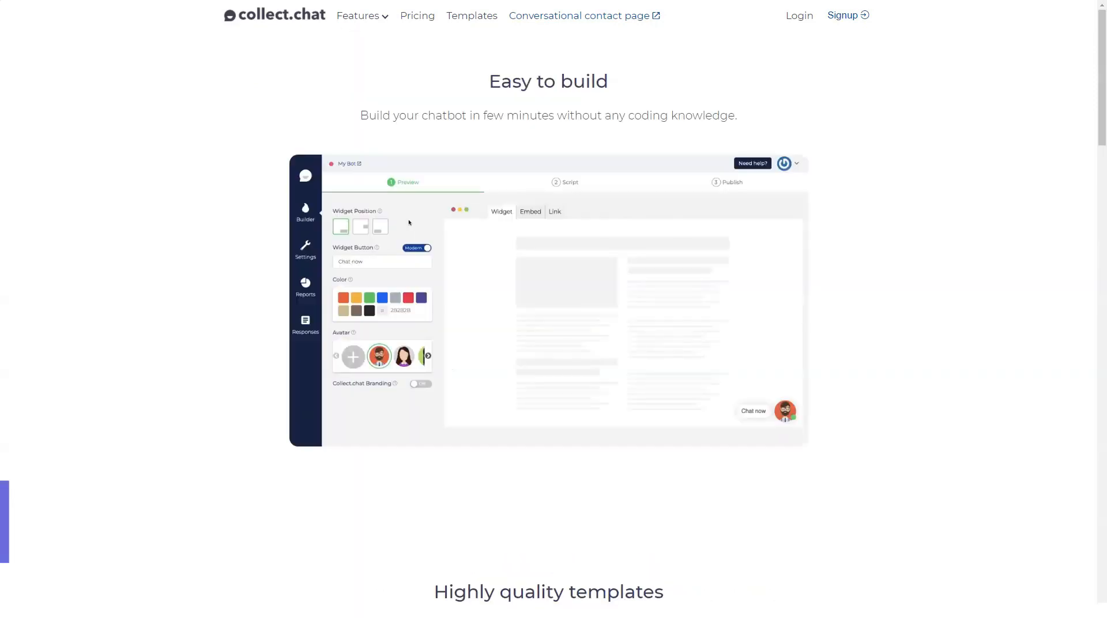
click(380, 226)
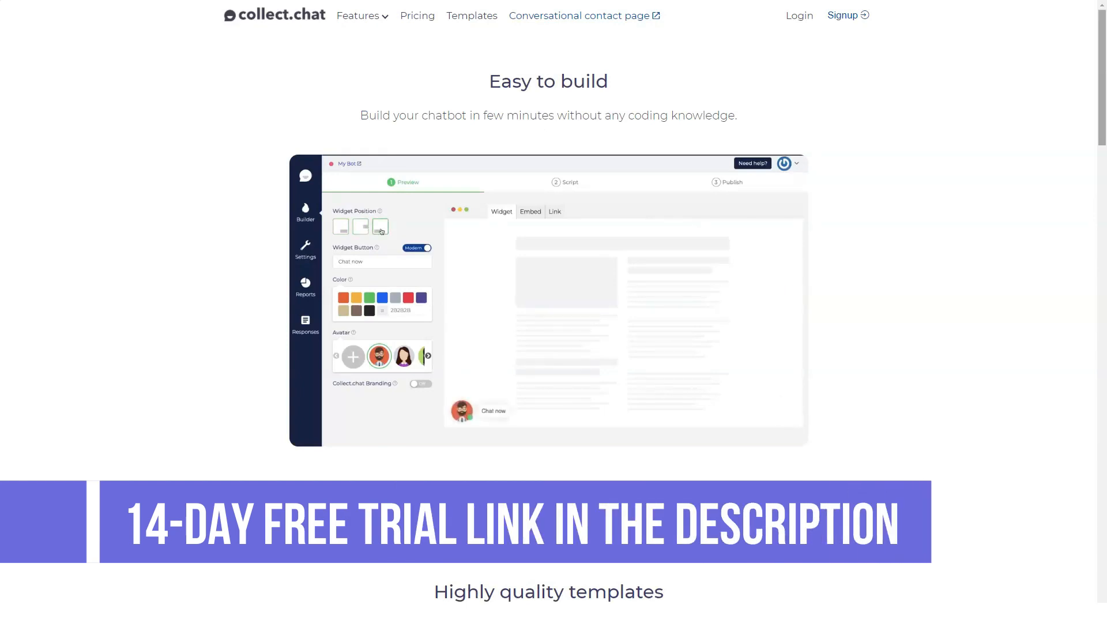
click(416, 248)
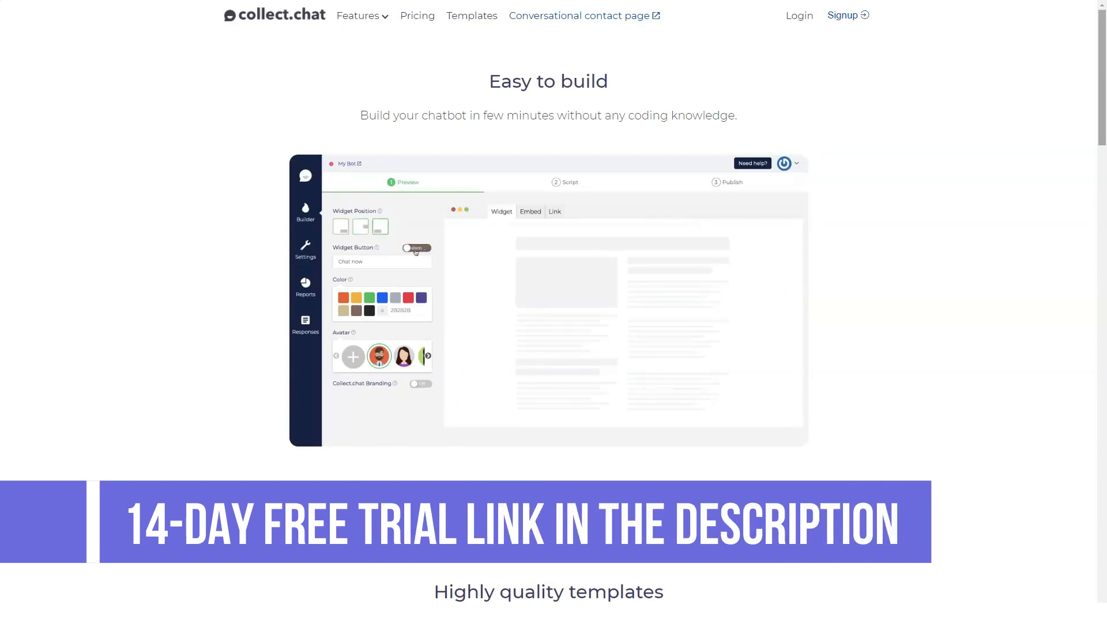
click(416, 248)
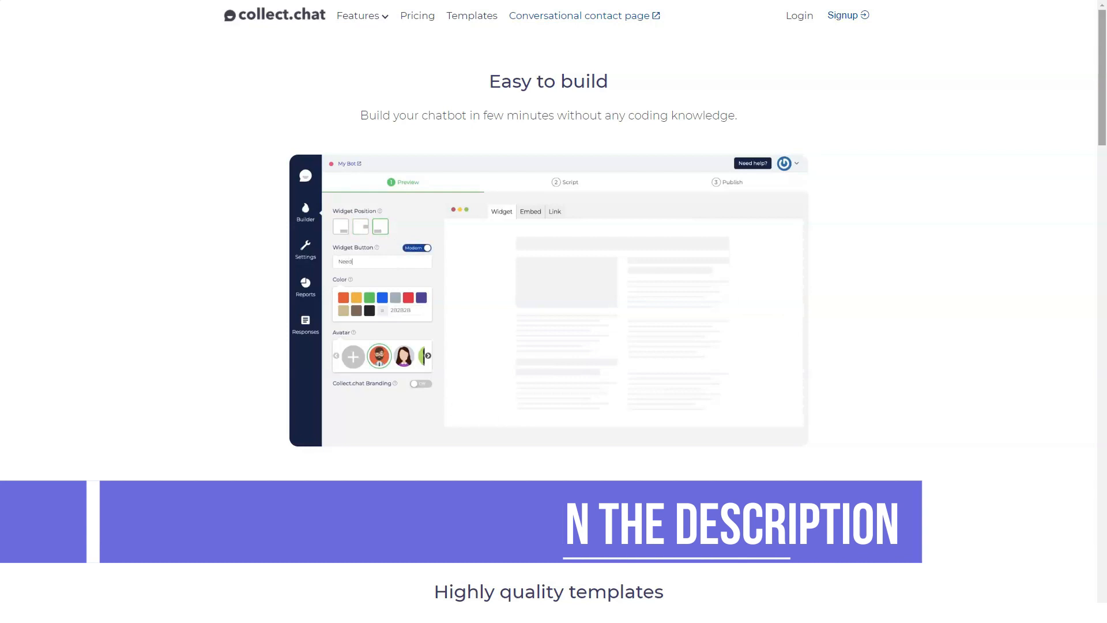
scroll(down, 3)
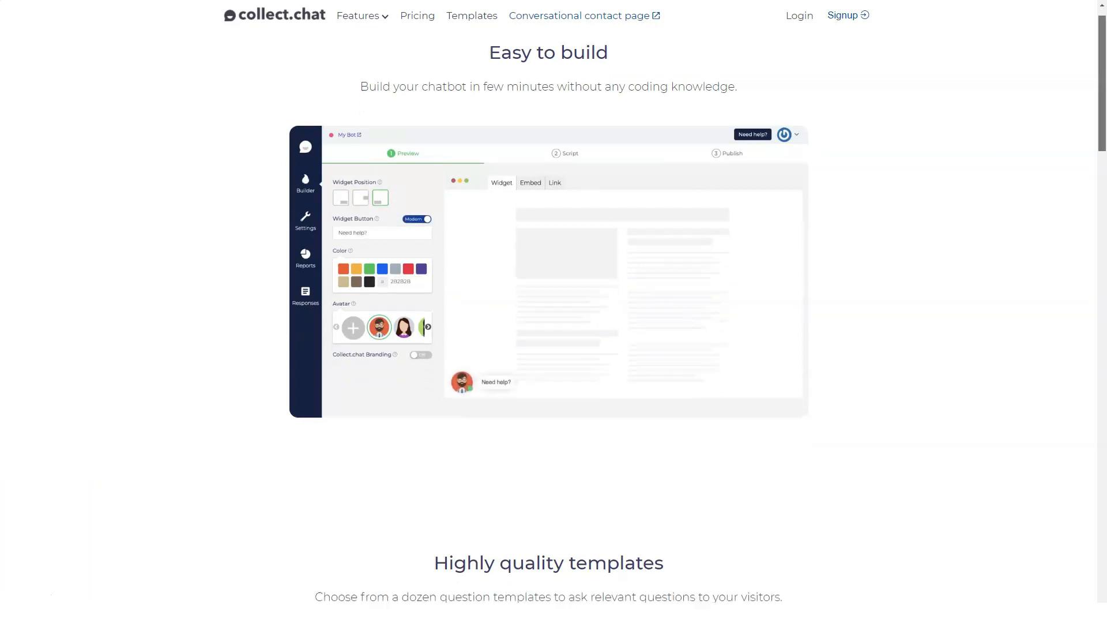
scroll(down, 3)
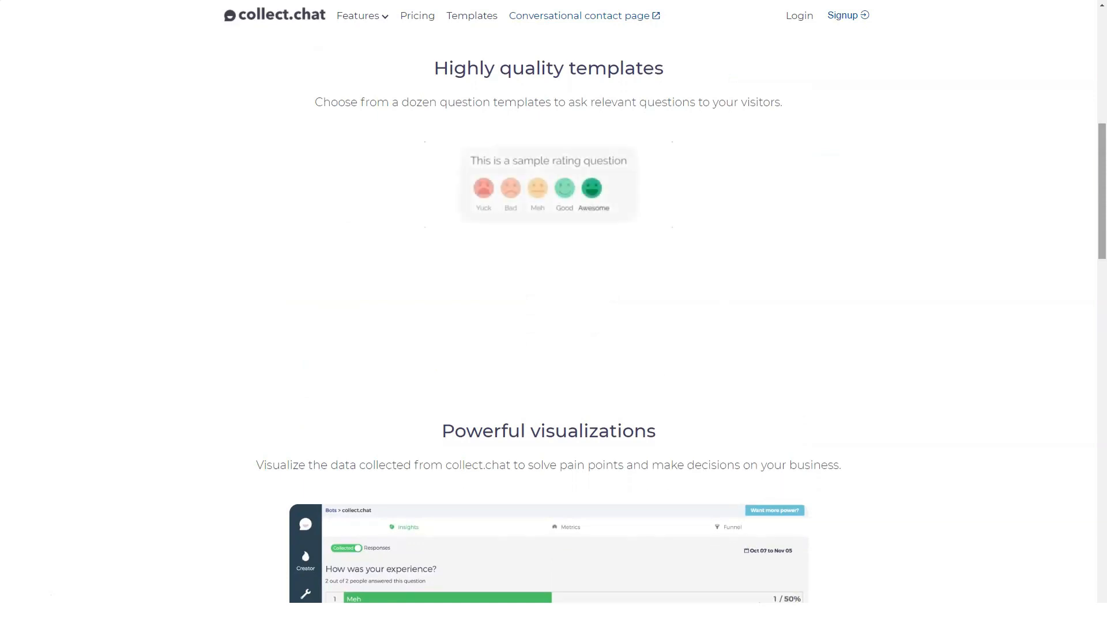
scroll(down, 3)
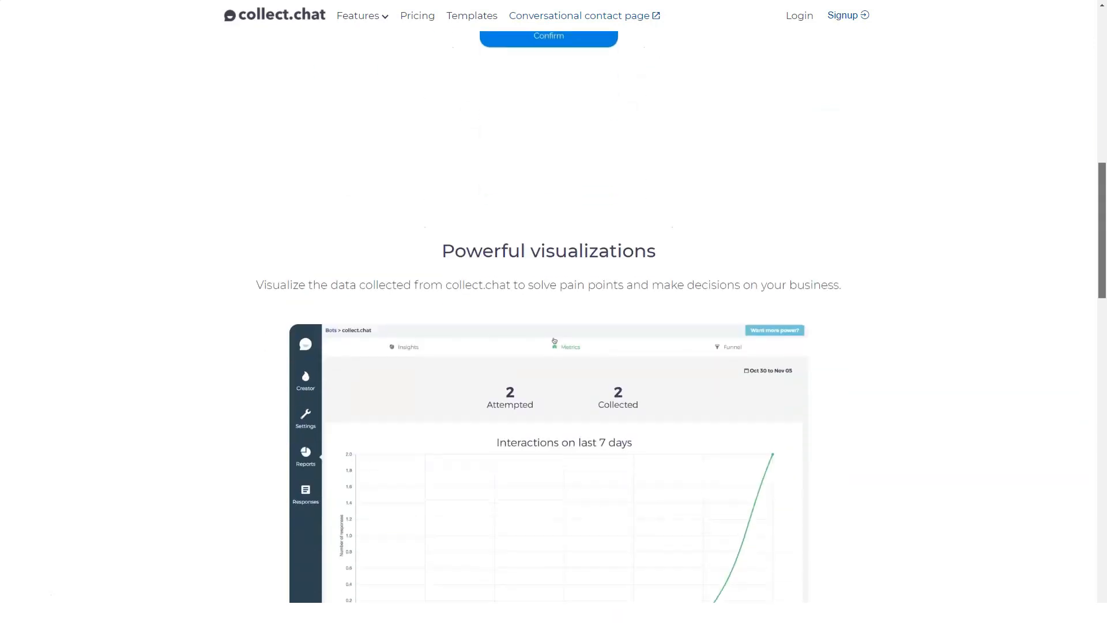
scroll(down, 3)
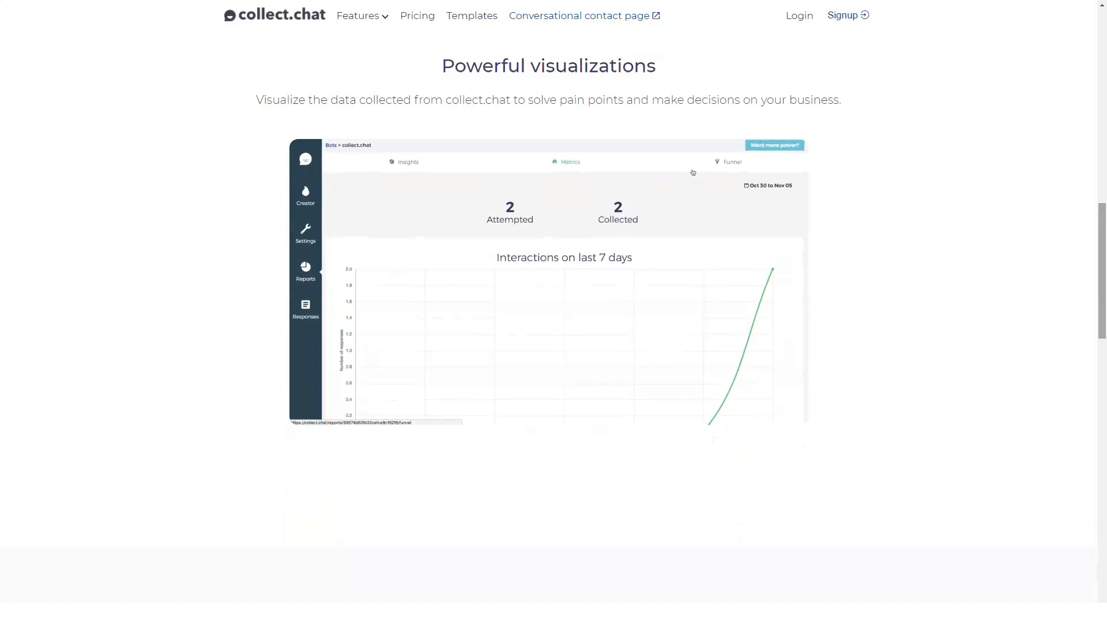
click(732, 161)
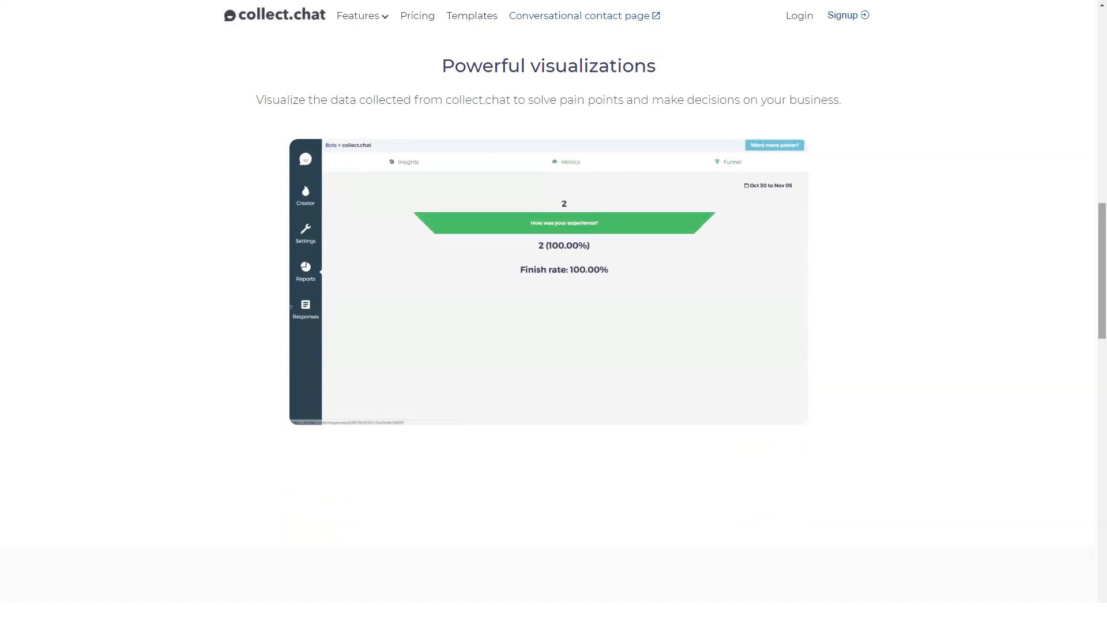
scroll(down, 3)
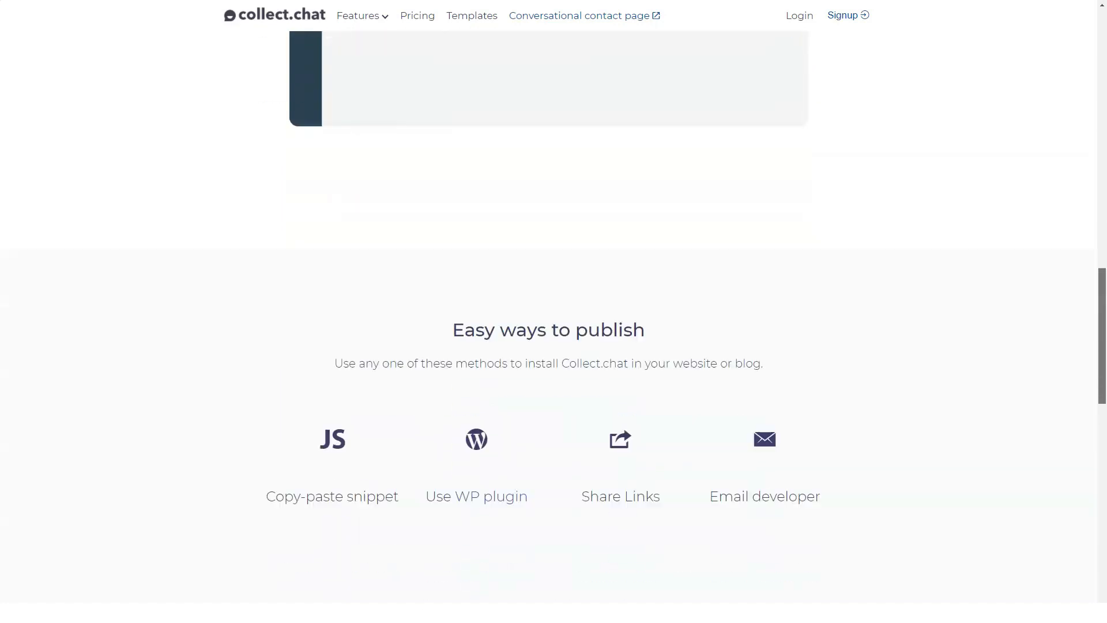
scroll(down, 3)
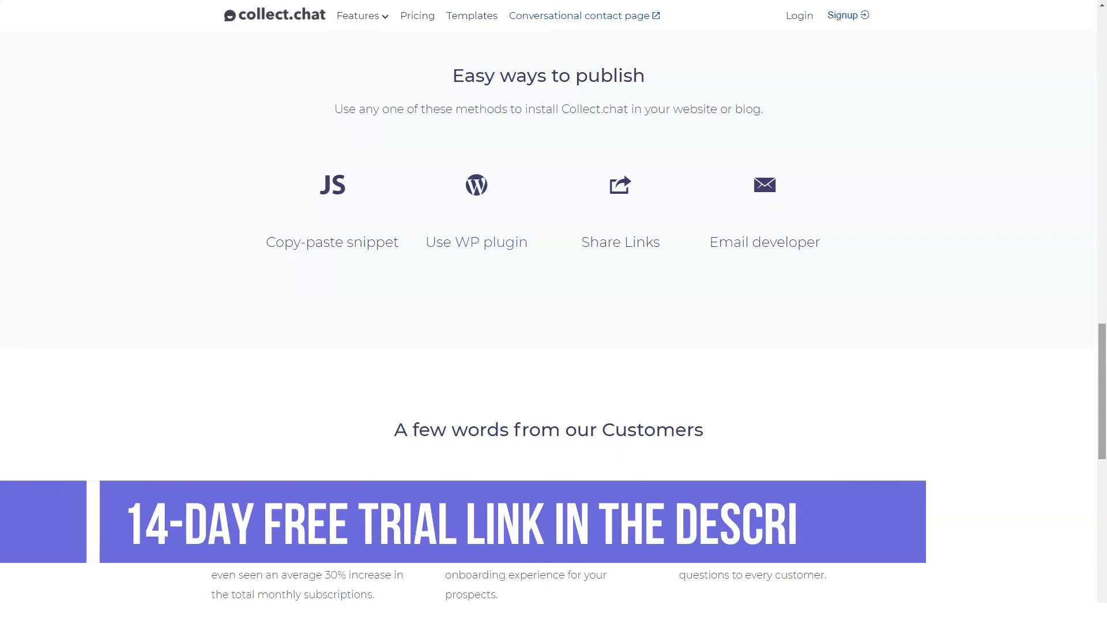
scroll(down, 3)
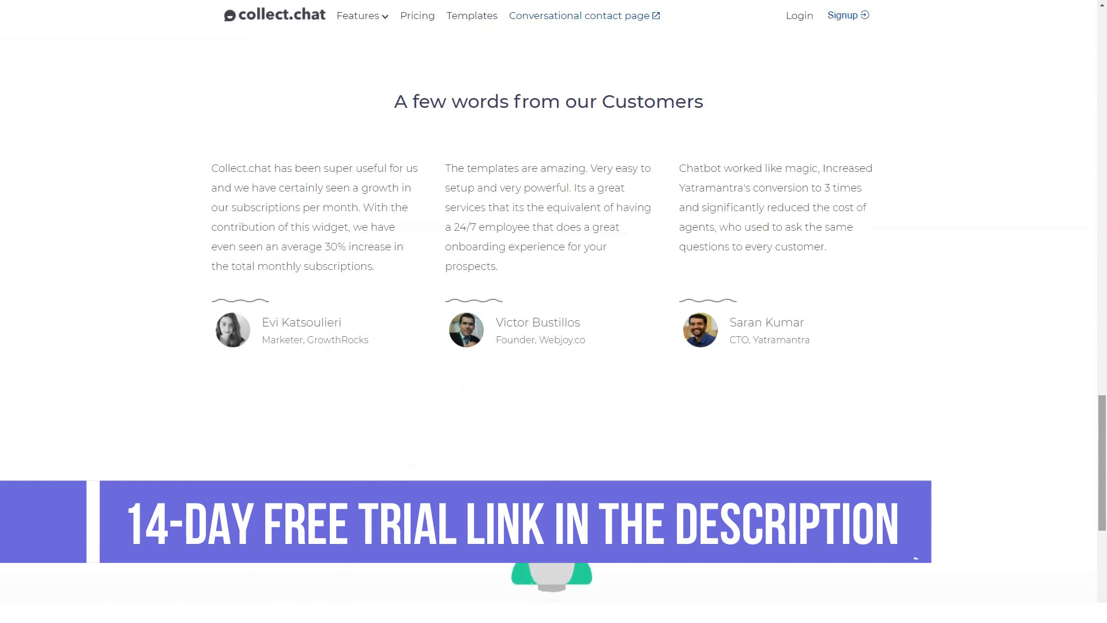
scroll(down, 3)
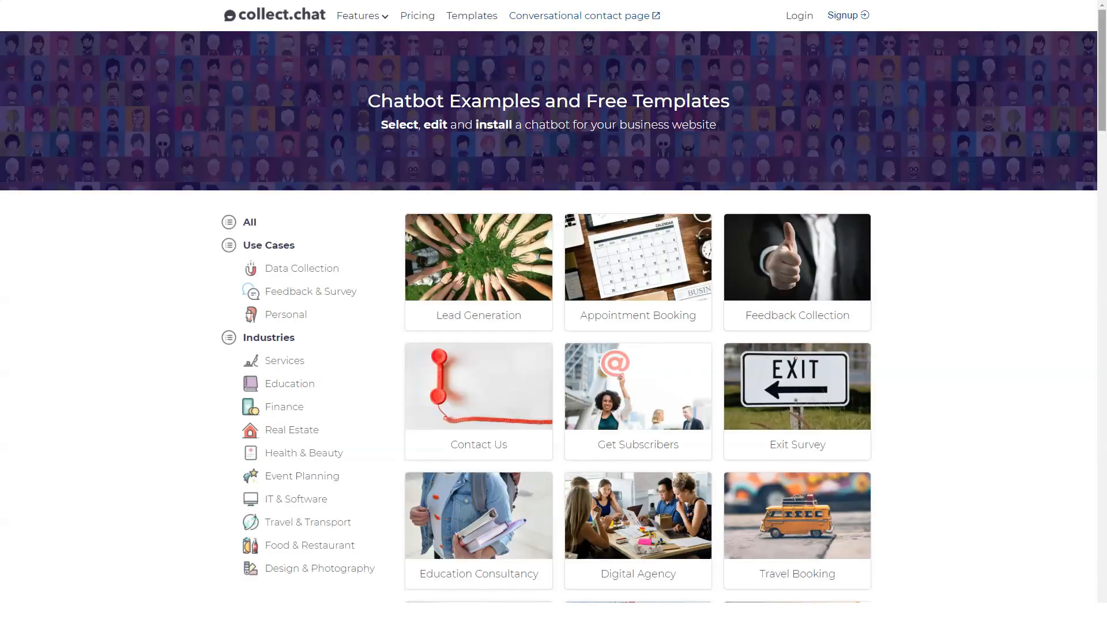
Scroll down through the grid of chatbot examples and free templates.
scroll(down, 3)
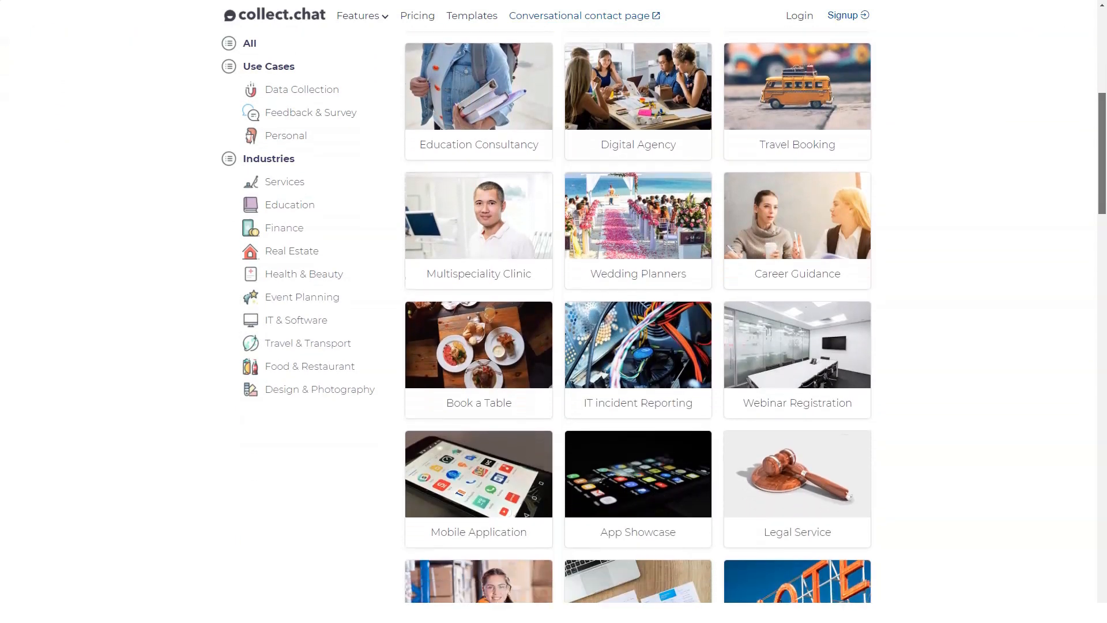
scroll(down, 3)
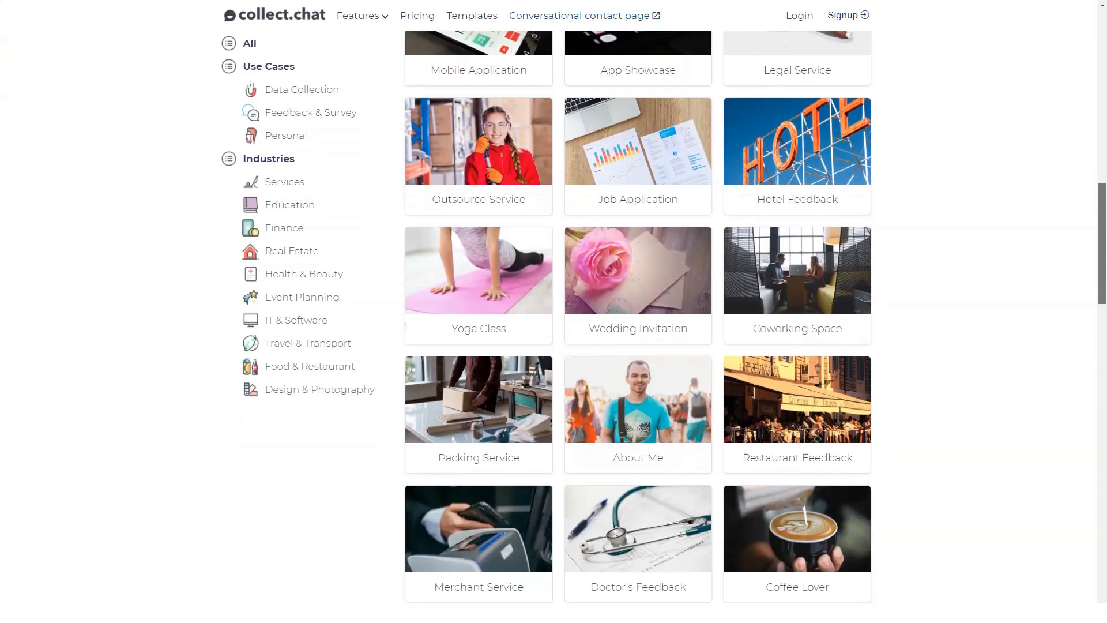
scroll(down, 3)
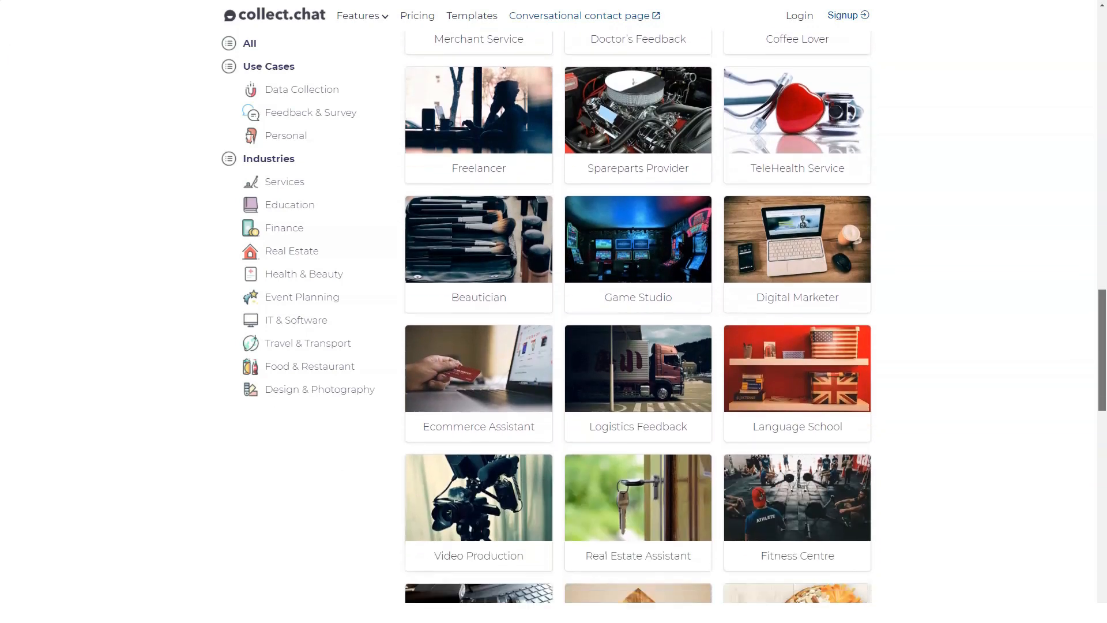
scroll(down, 3)
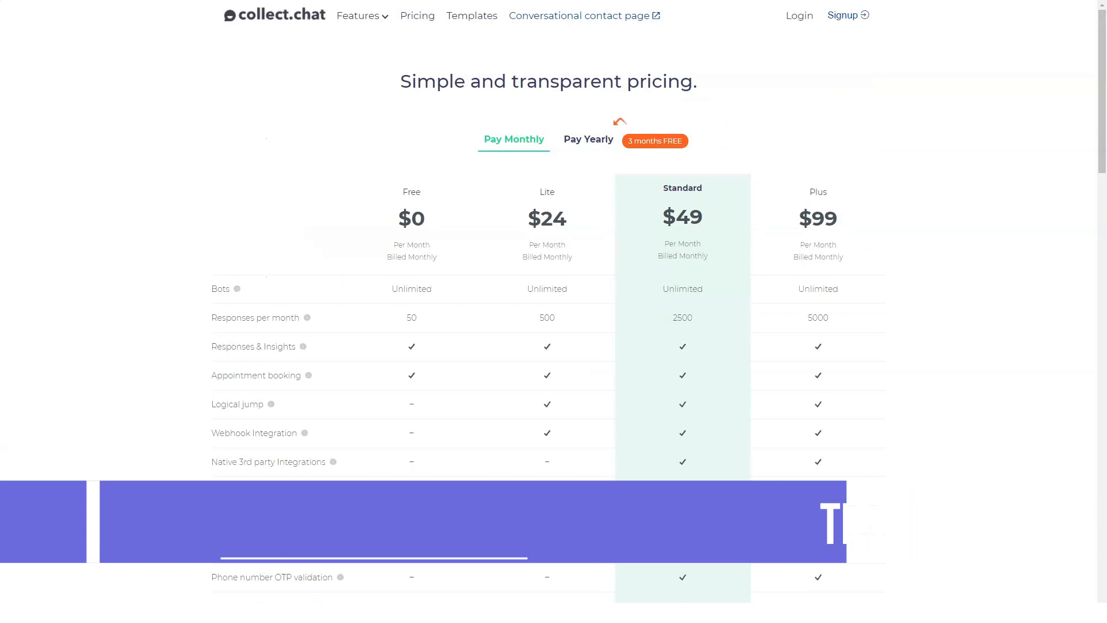
Toggle yearly ($18/$35/$69) and monthly ($24/$49/$99) billing twice, ending on monthly.
click(587, 139)
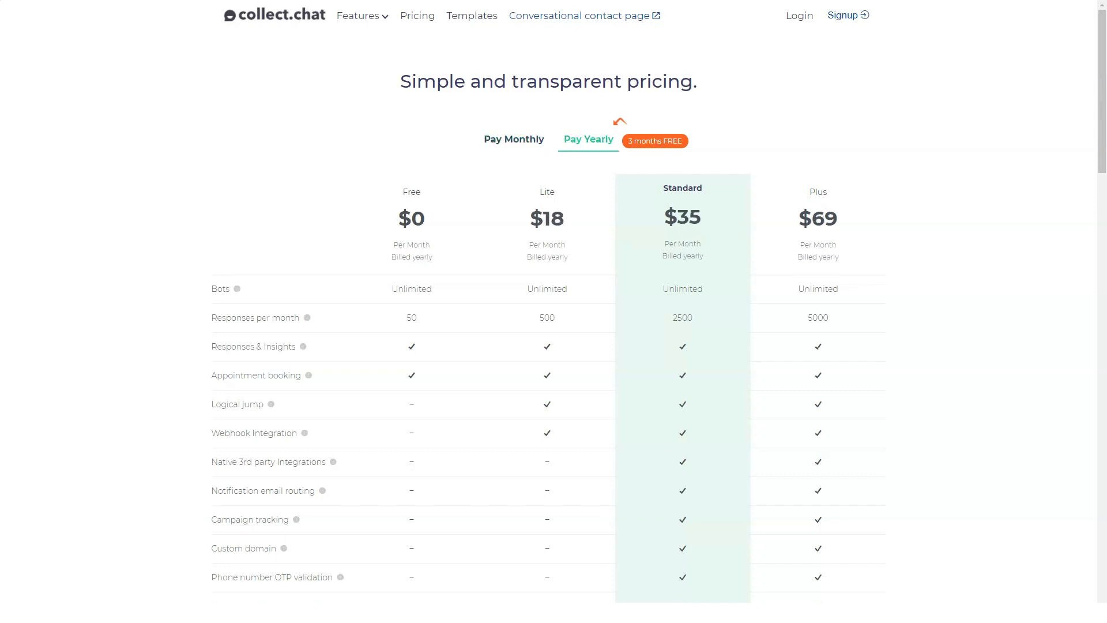
click(513, 139)
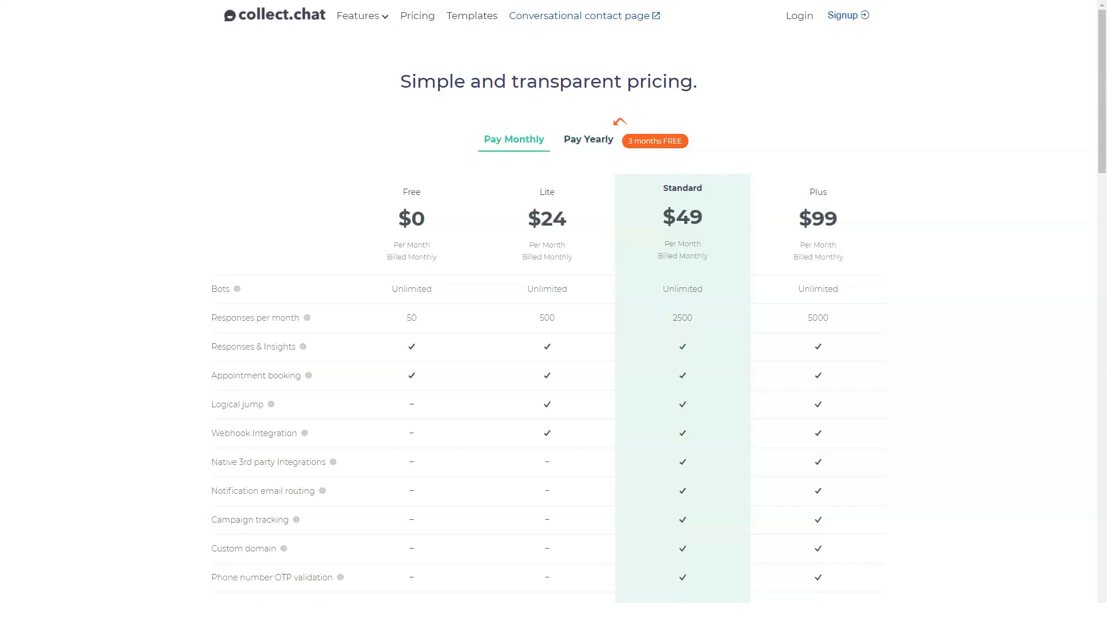
click(588, 138)
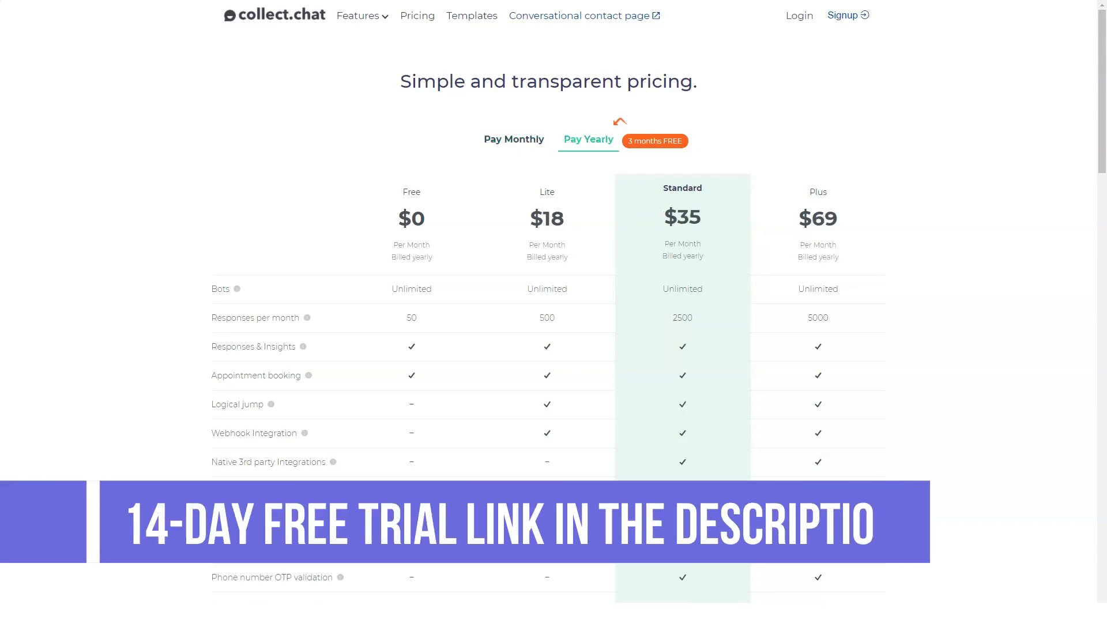
click(513, 138)
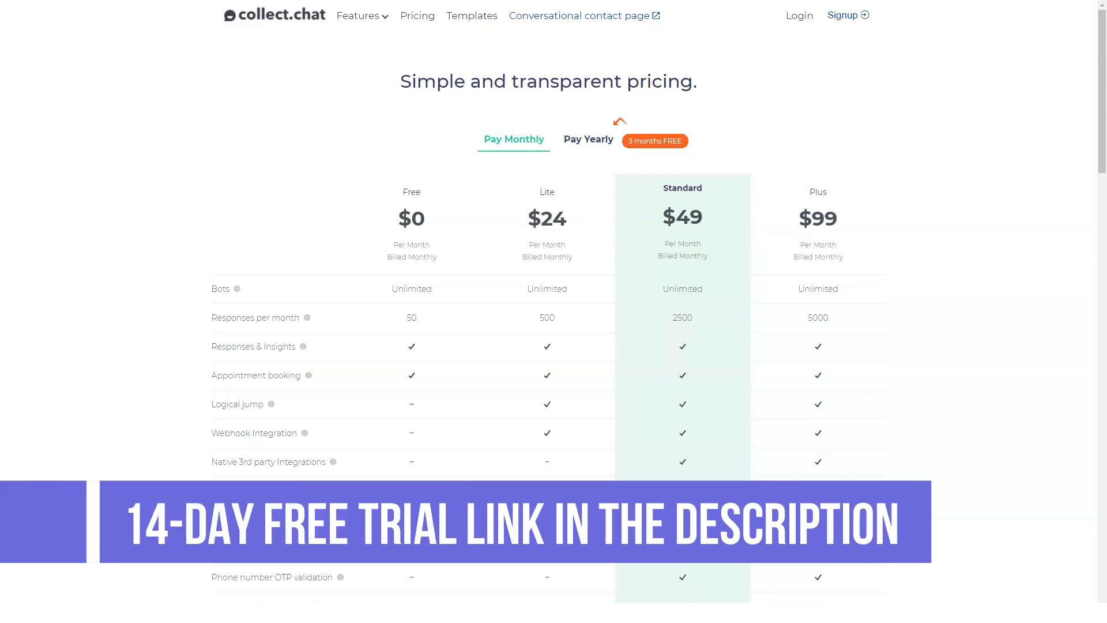